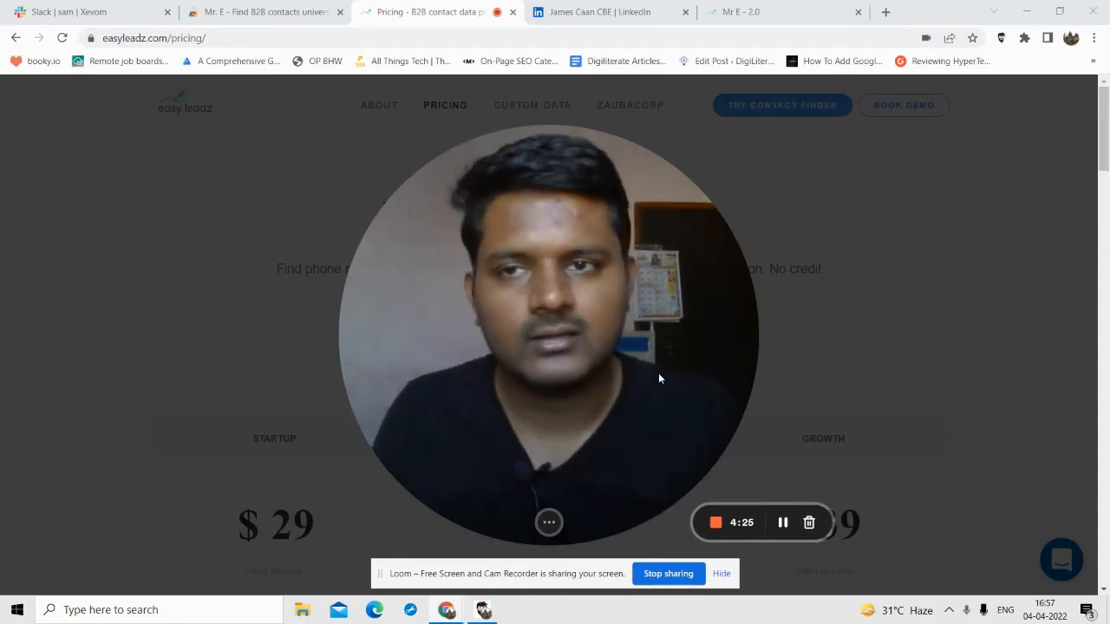
- Browse the EasyLeadz site and the Mr. E Chrome Web Store listing
click(548, 522)
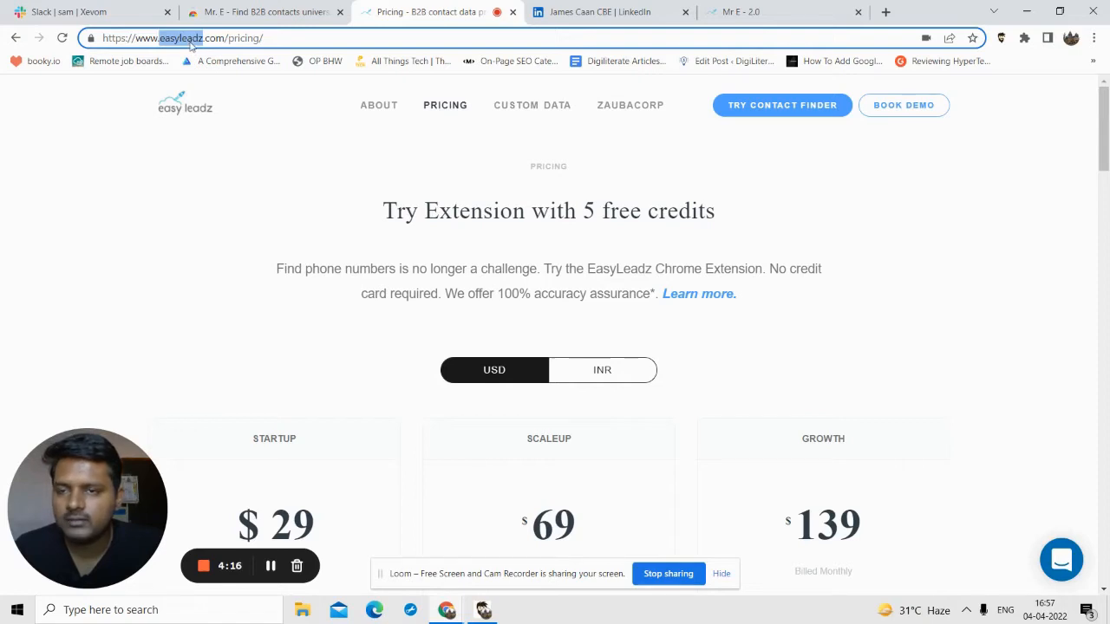
mouse_move(408, 140)
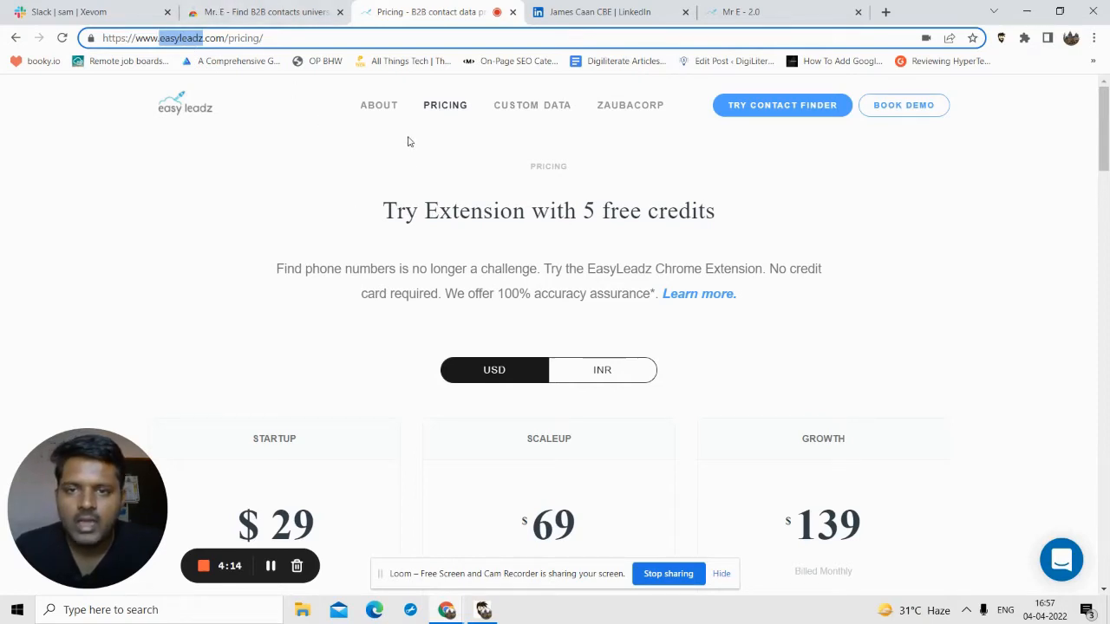
scroll(down, 3)
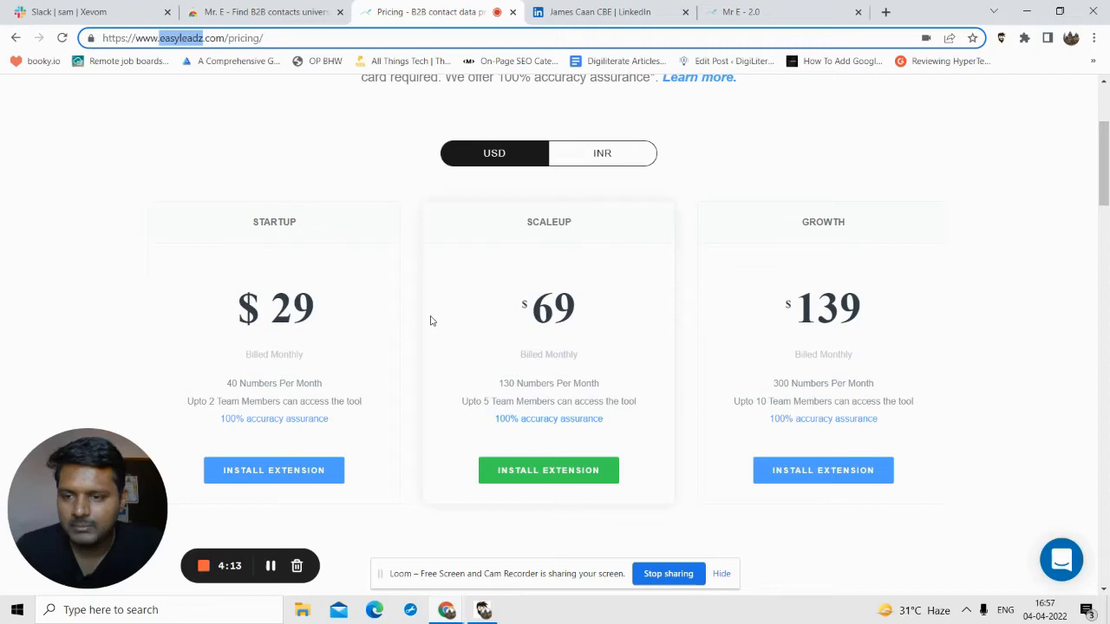
scroll(down, 3)
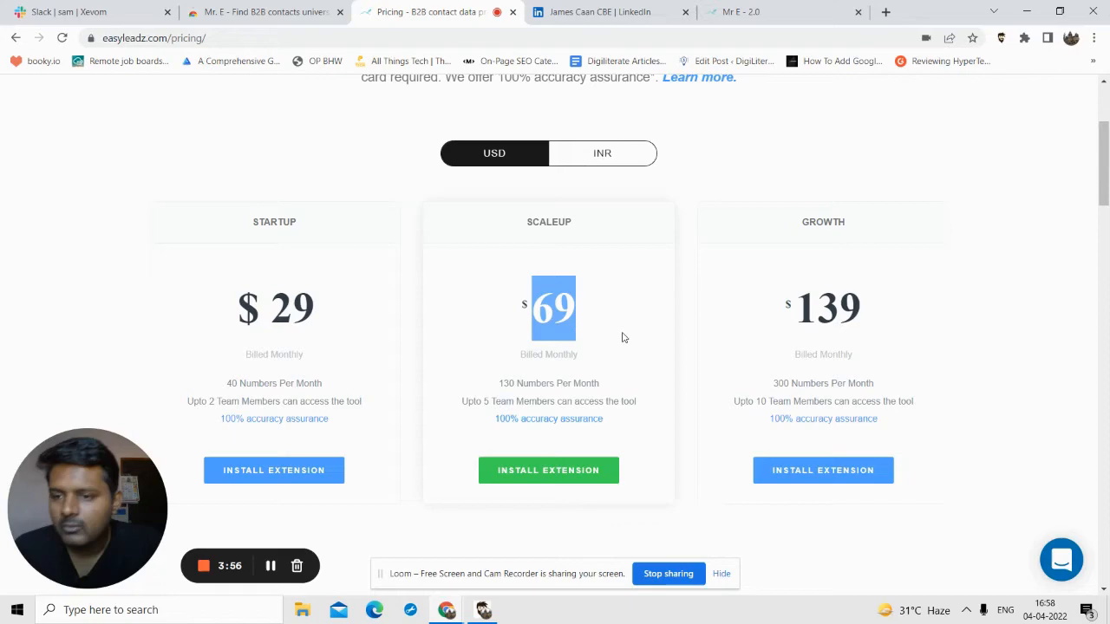
scroll(down, 3)
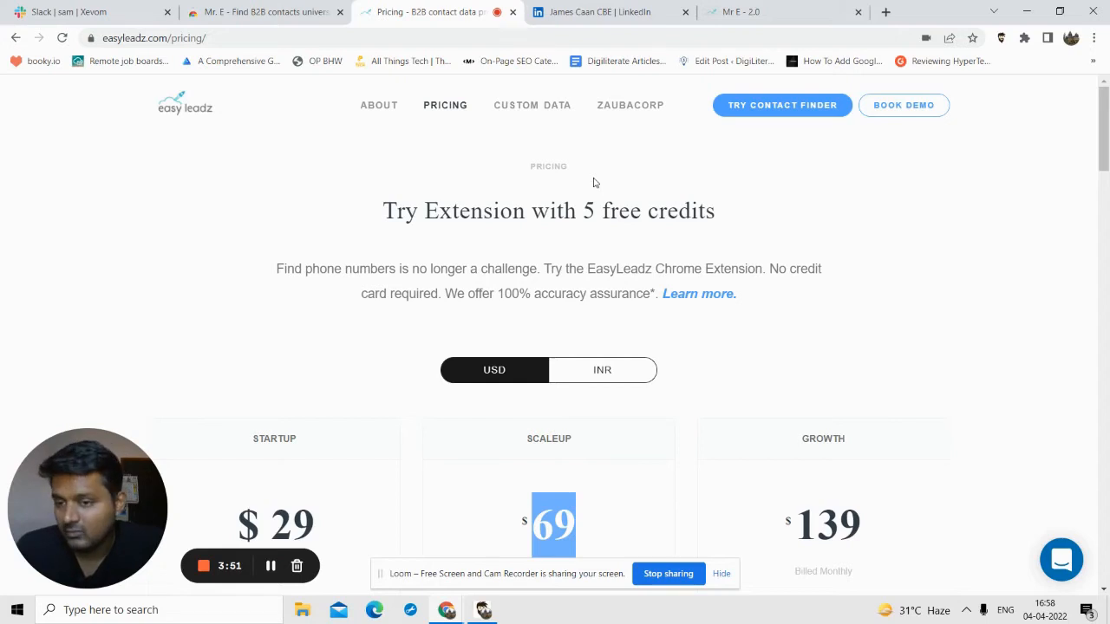
mouse_move(533, 238)
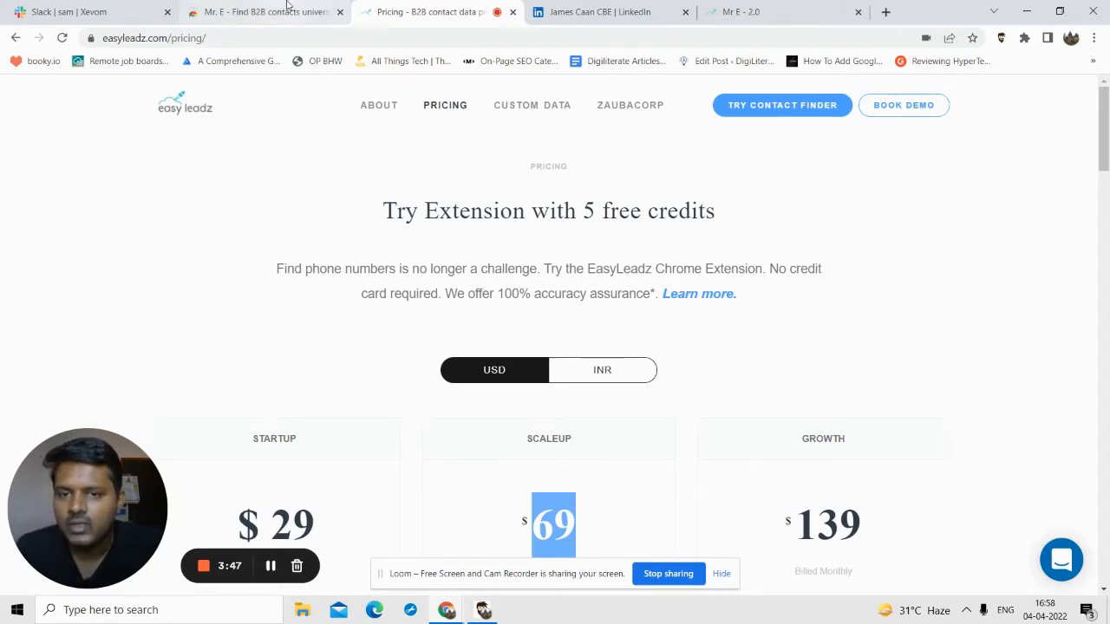
click(260, 12)
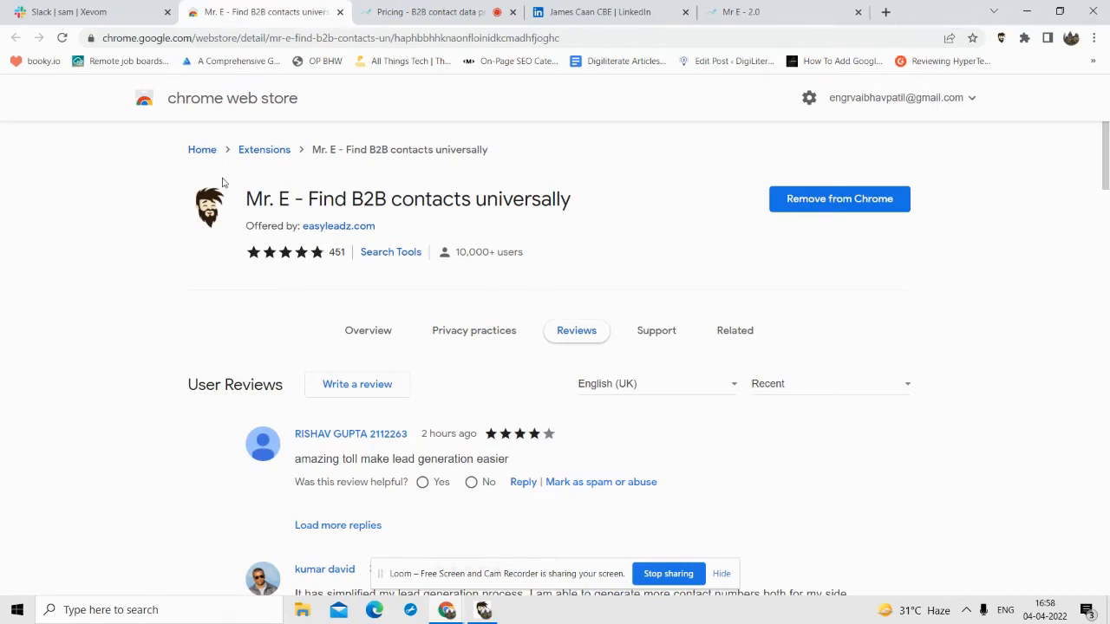
double_click(355, 198)
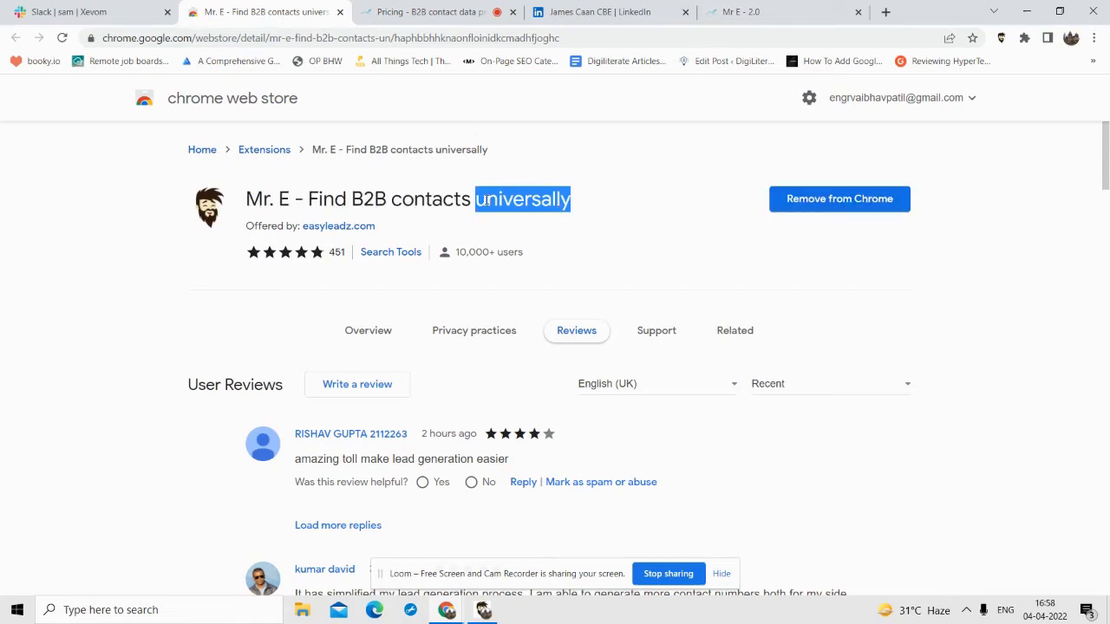
click(438, 11)
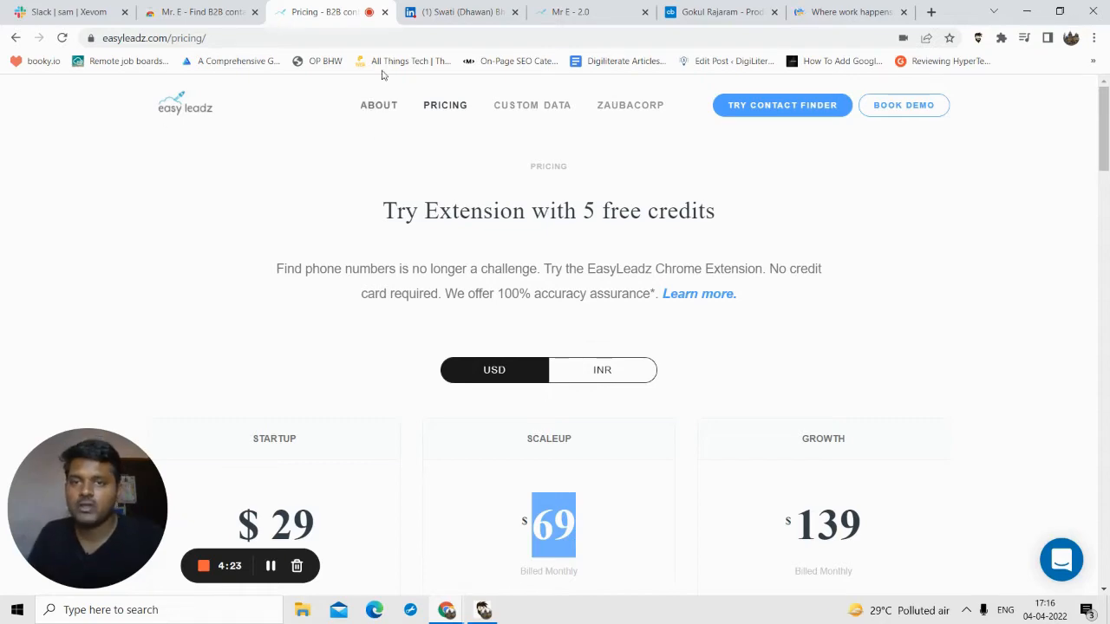
- Request contact details for the LinkedIn founder's profile, finding none, then move to the Crunchbase investor profile
click(460, 12)
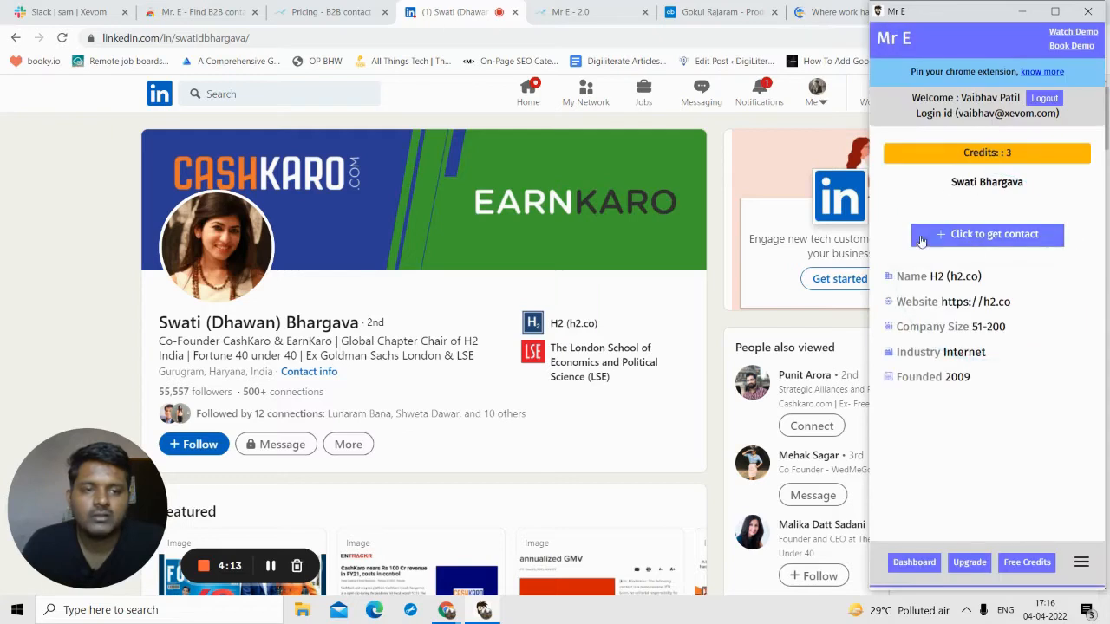
click(987, 234)
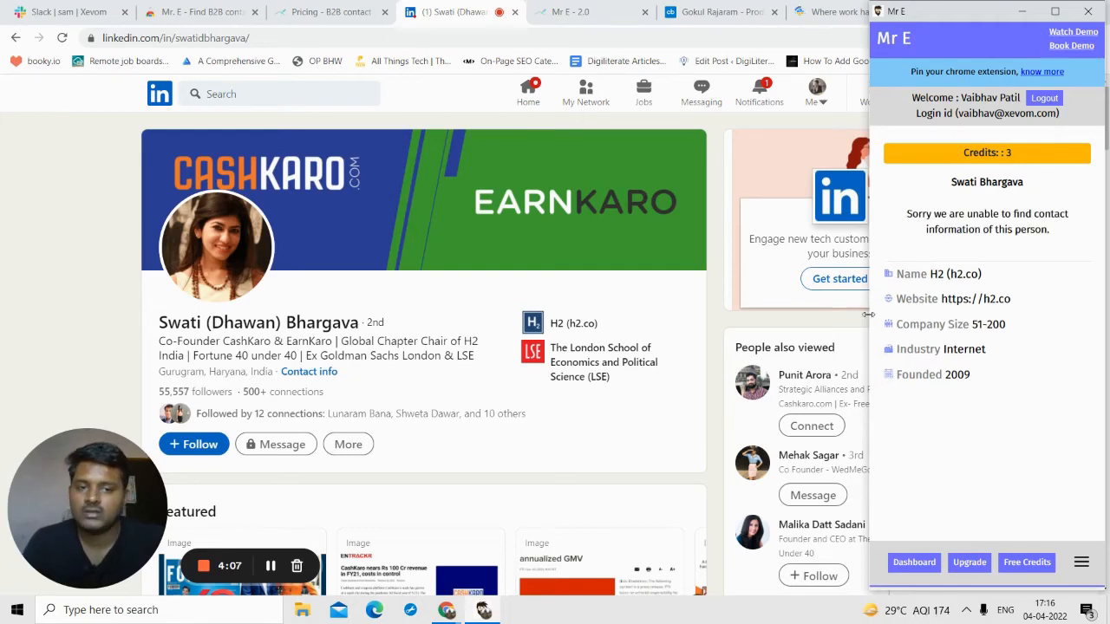
scroll(down, 3)
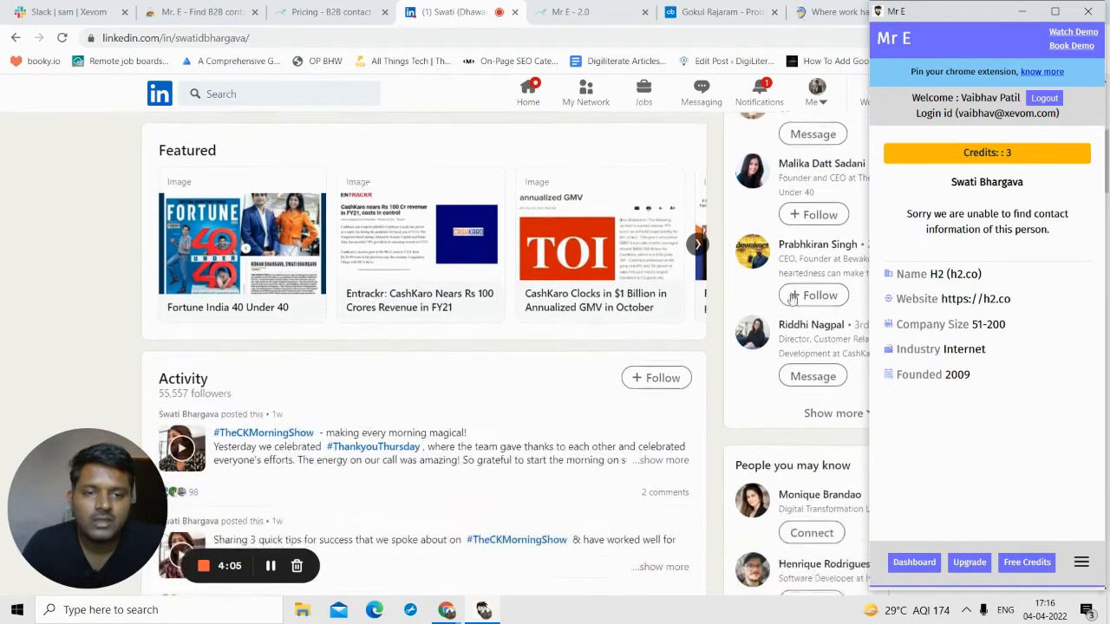
scroll(down, 3)
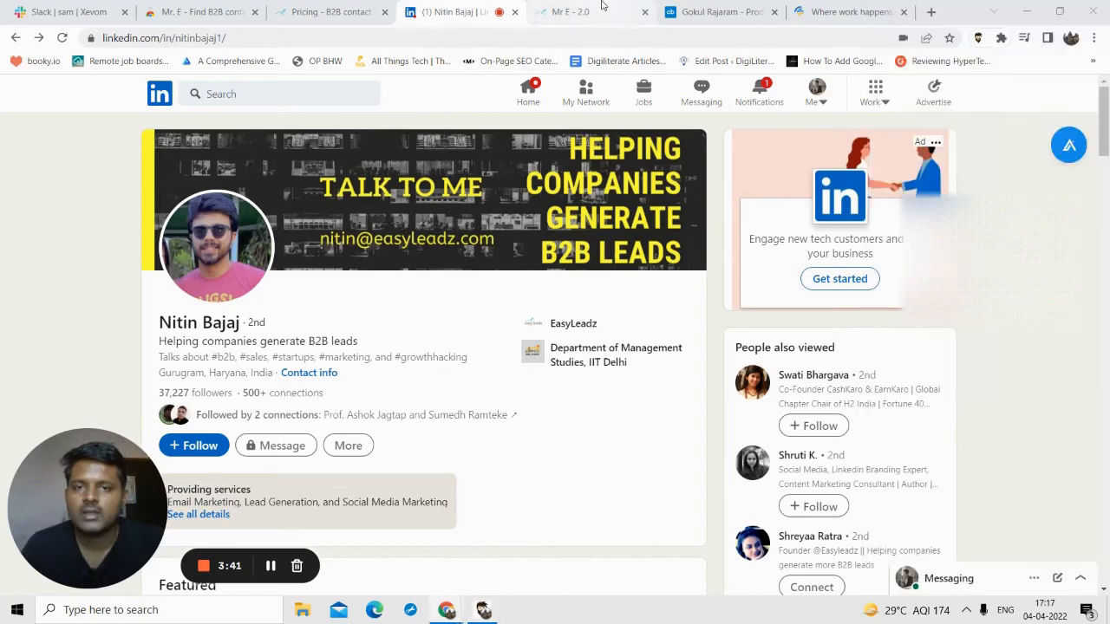
click(720, 11)
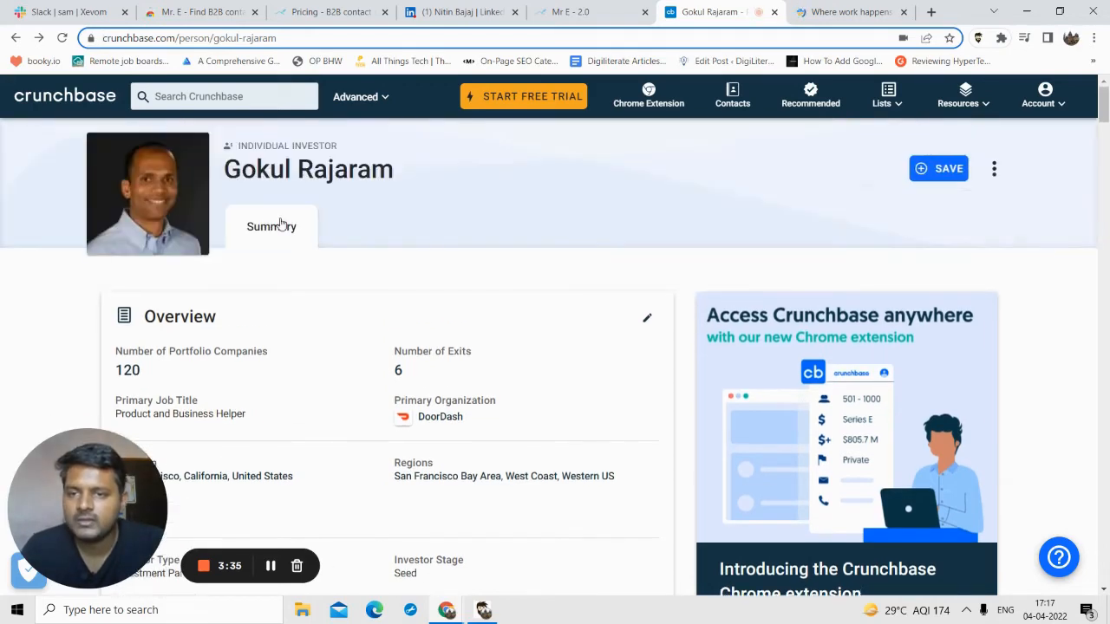
- Reveal the Crunchbase investor's two phone numbers and email, dropping credits from 3 to 2
scroll(down, 3)
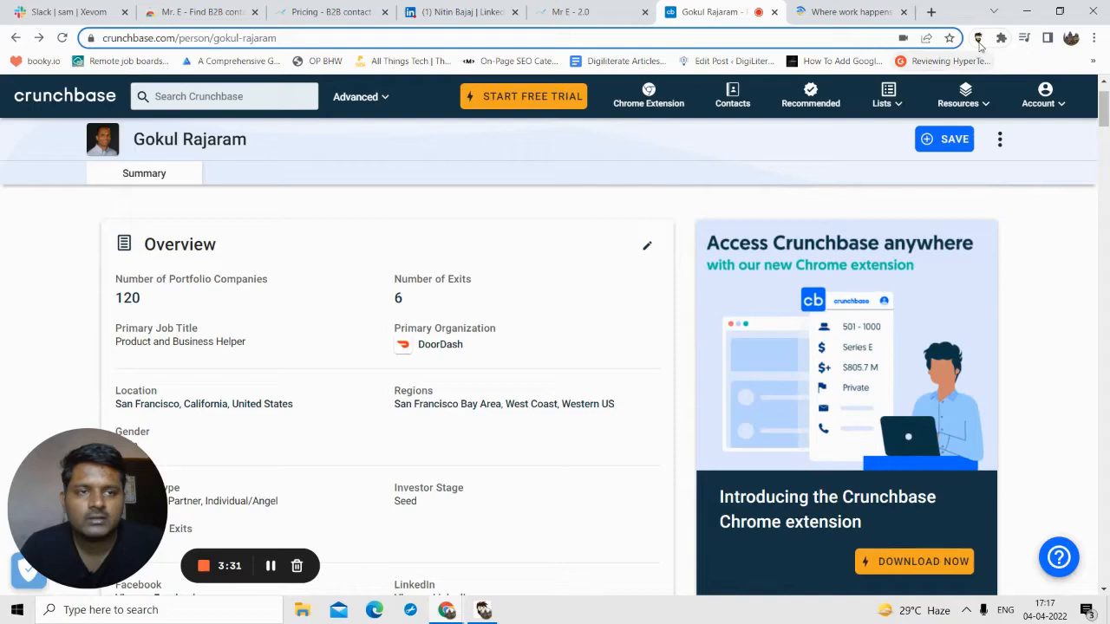
click(985, 39)
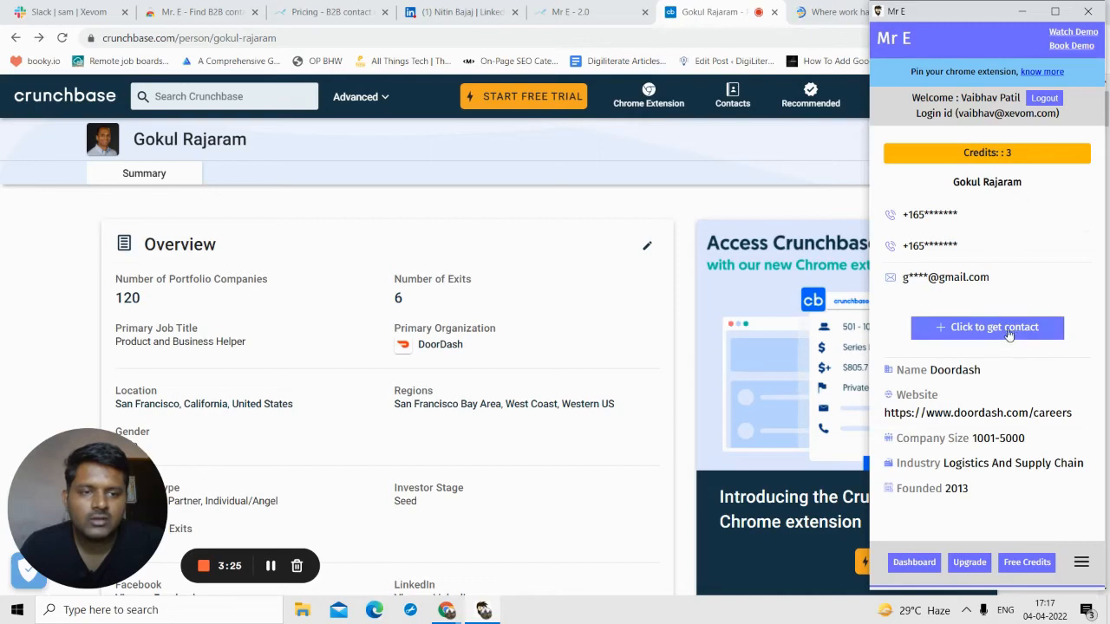
click(987, 327)
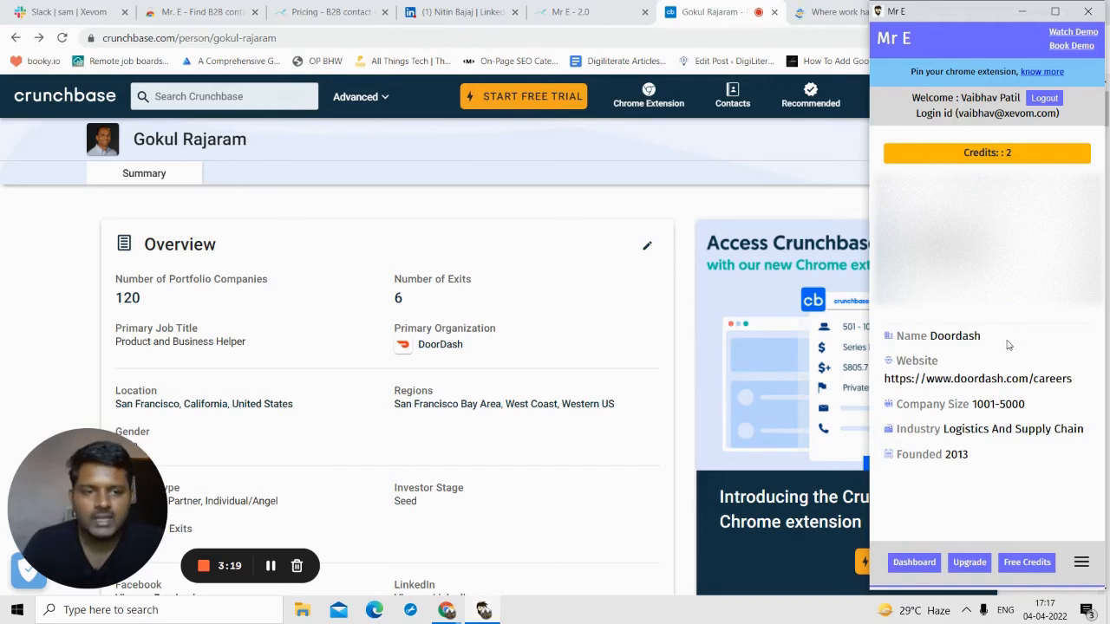
mouse_move(941, 454)
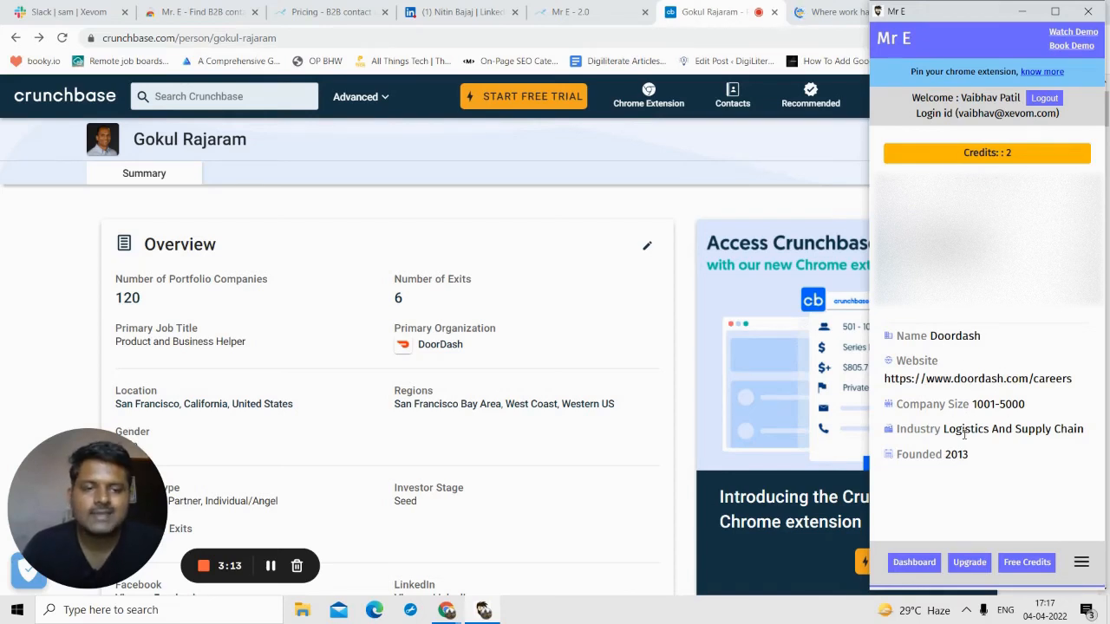
mouse_move(961, 468)
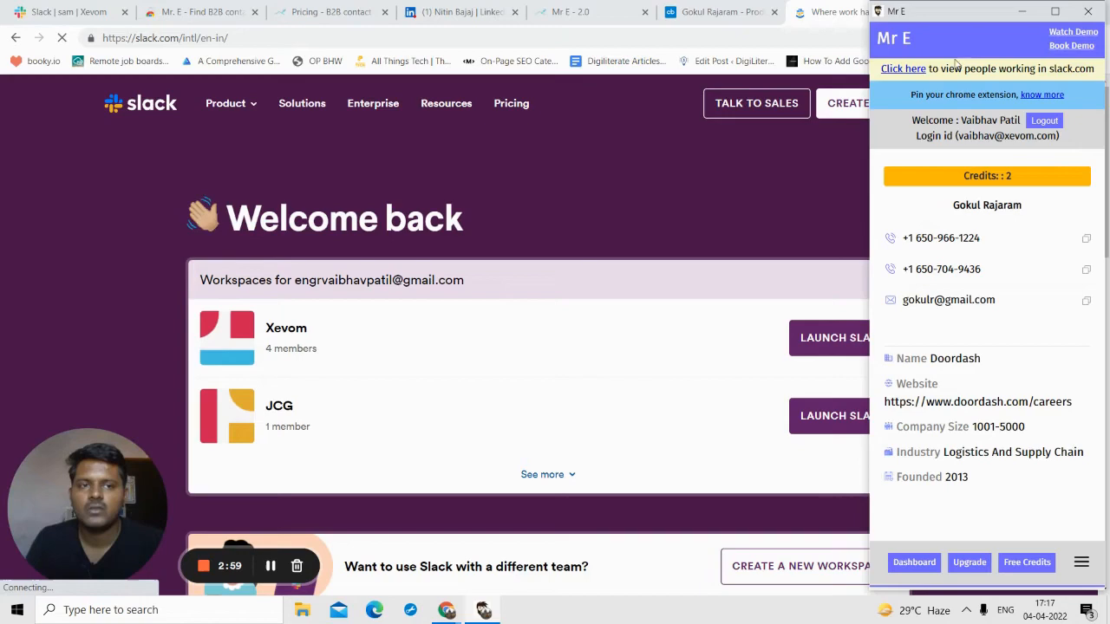
- List the 80 people at slack.com and reveal one contact's masked phone numbers and email
click(906, 69)
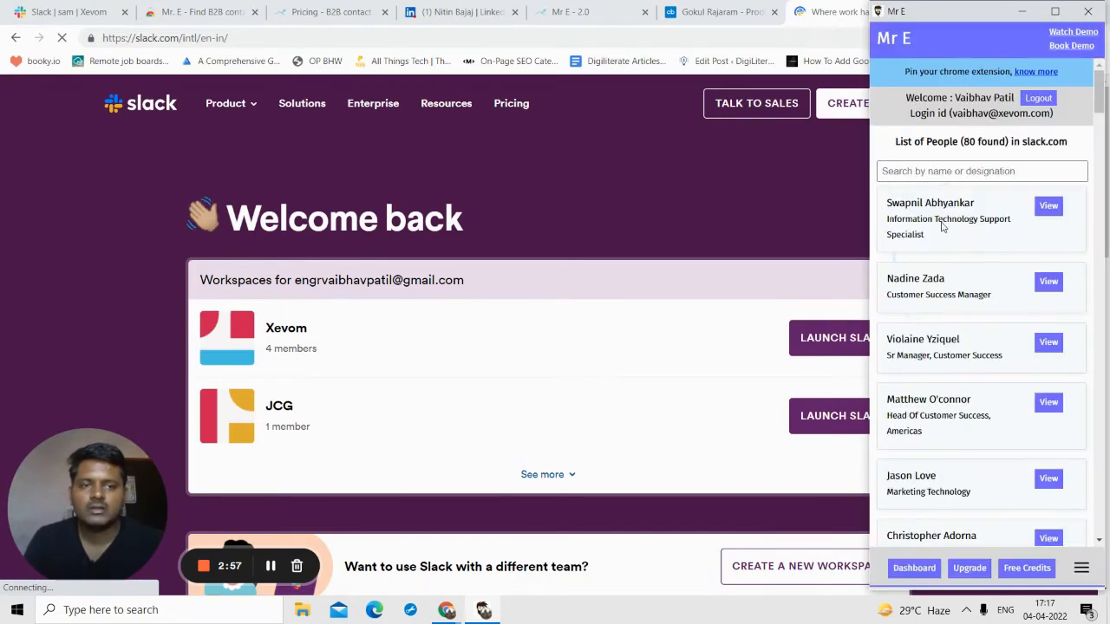
scroll(down, 3)
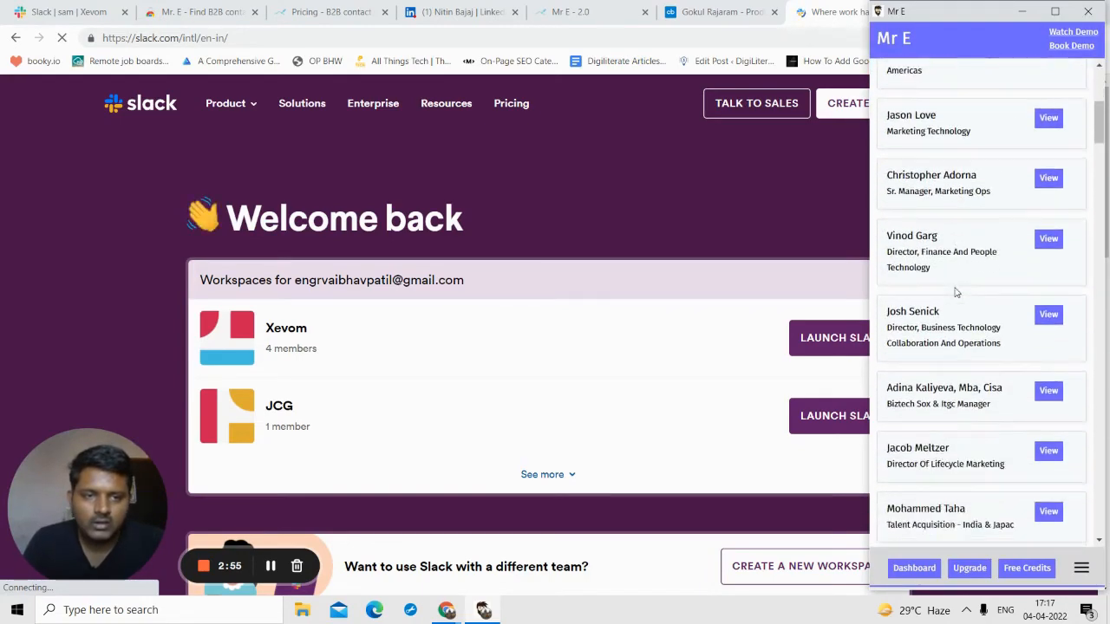
scroll(down, 3)
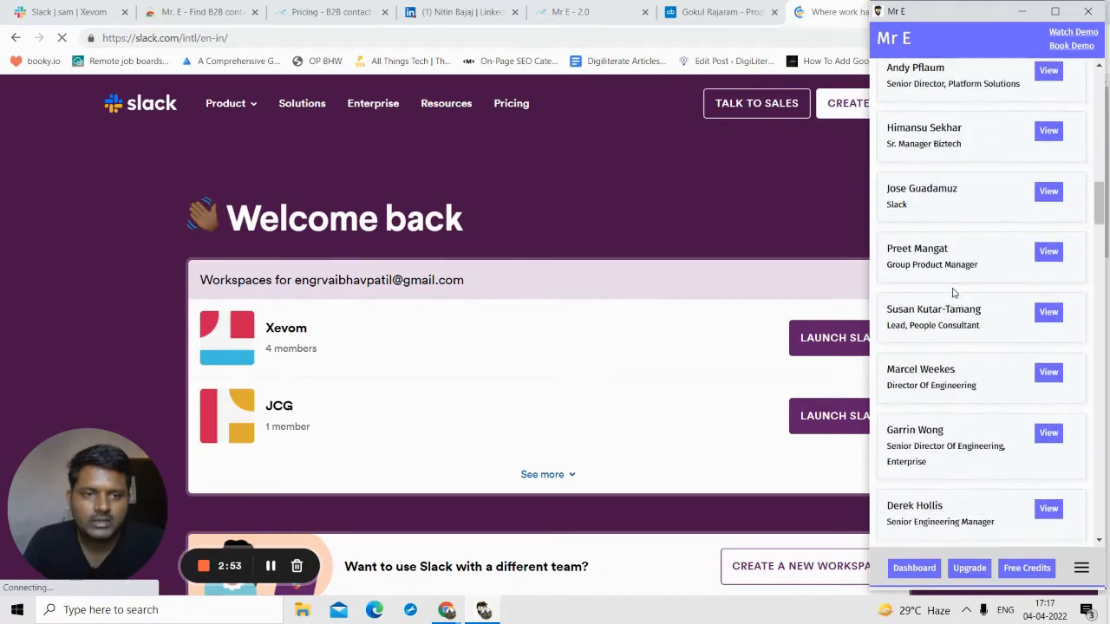
scroll(down, 3)
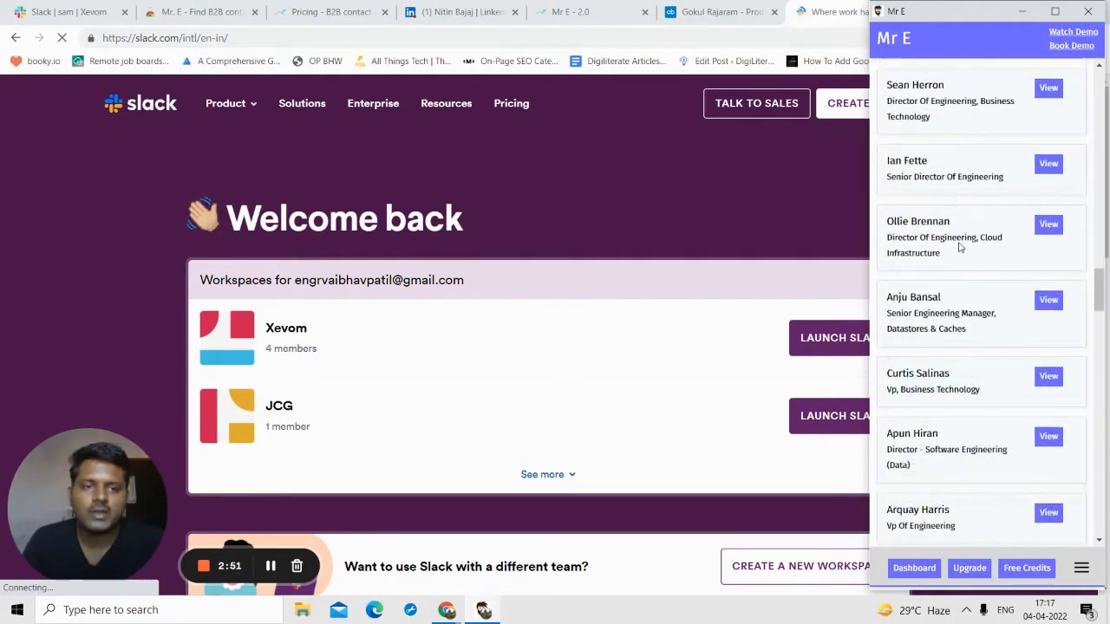
mouse_move(1016, 257)
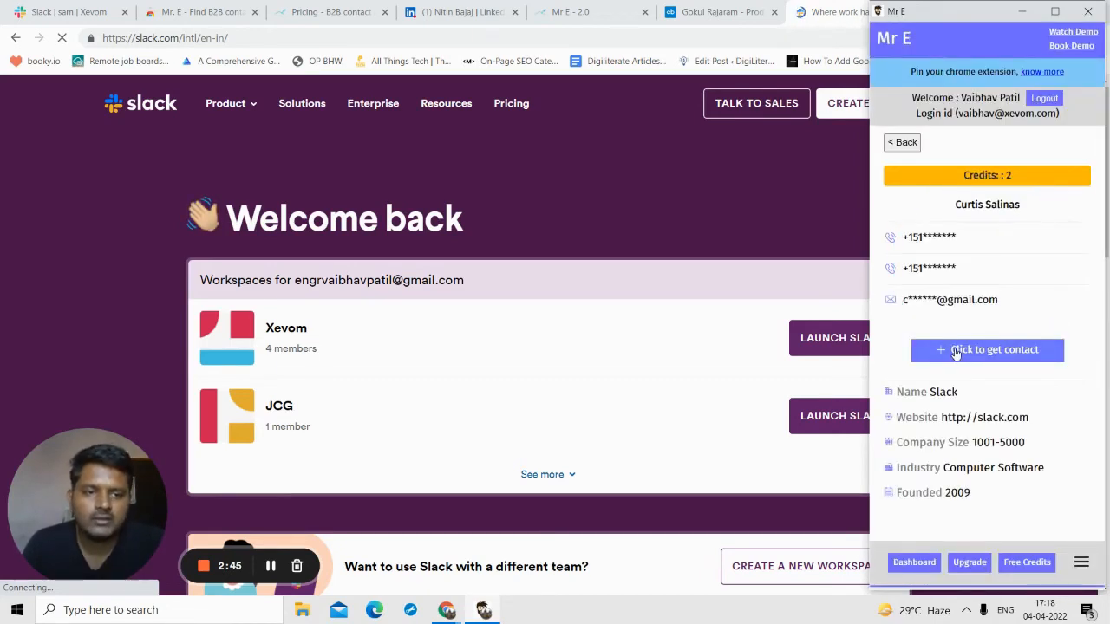
click(987, 350)
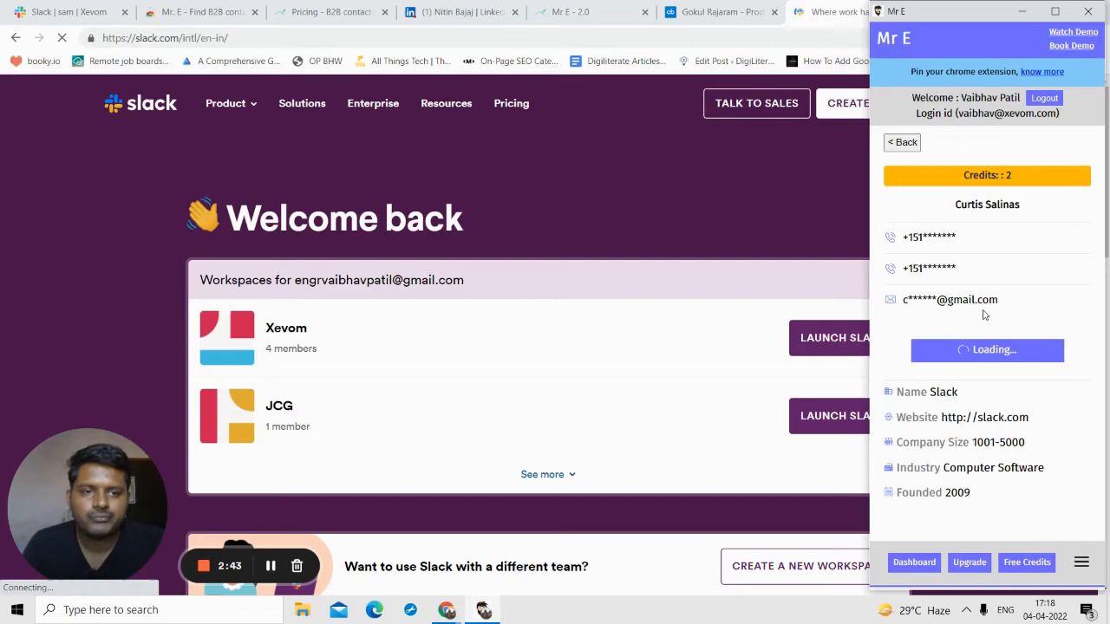
mouse_move(981, 334)
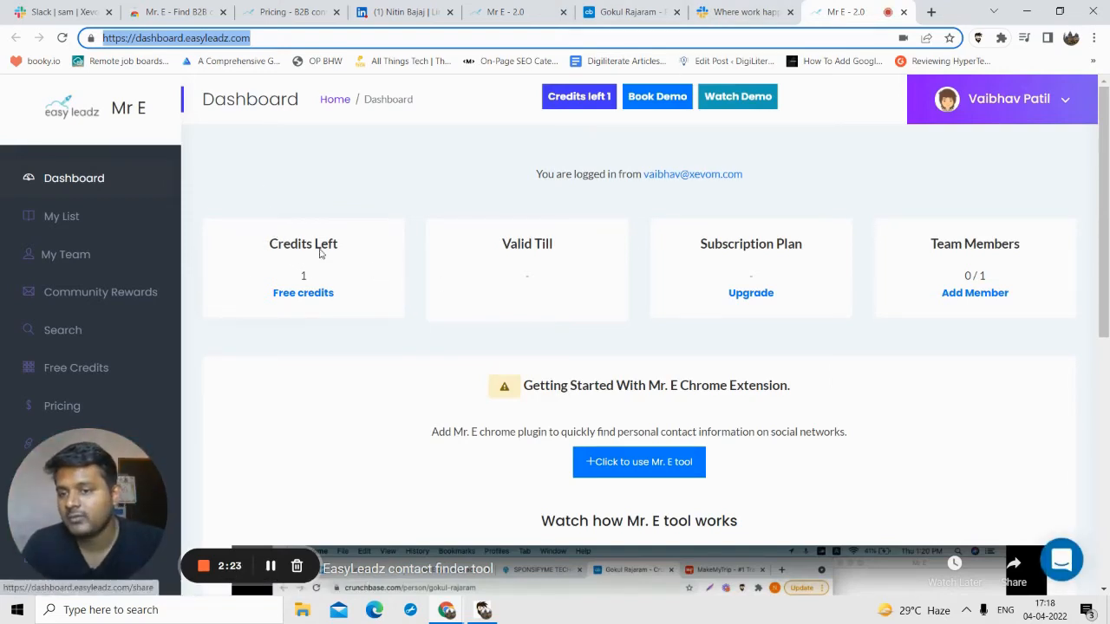
mouse_move(779, 294)
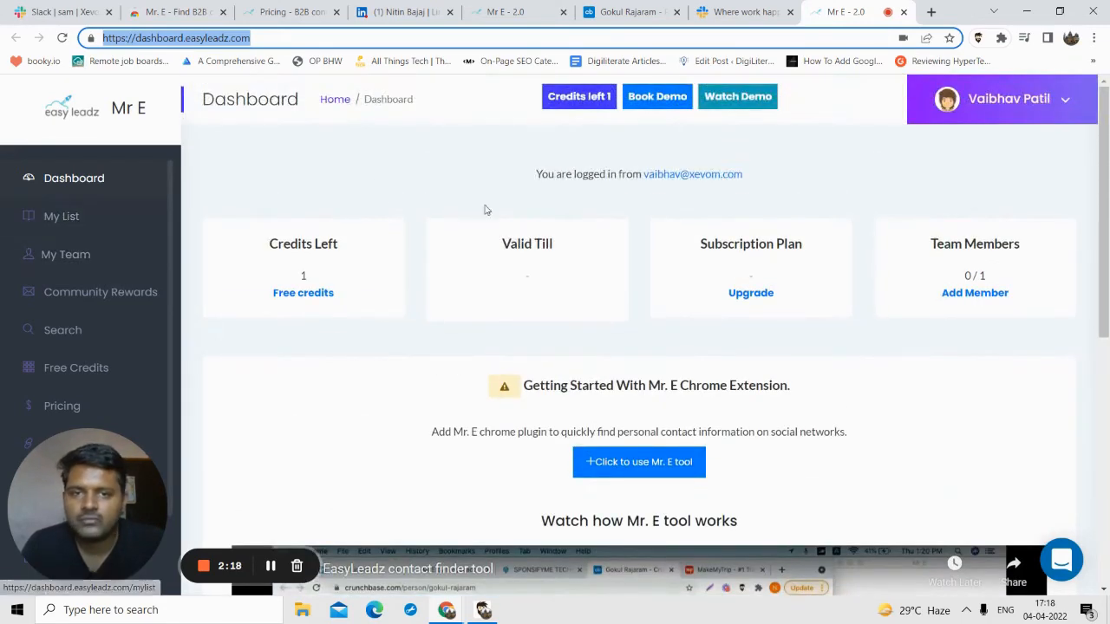
- Open My List, showing 4 contacts viewed with 1 credit left
scroll(down, 3)
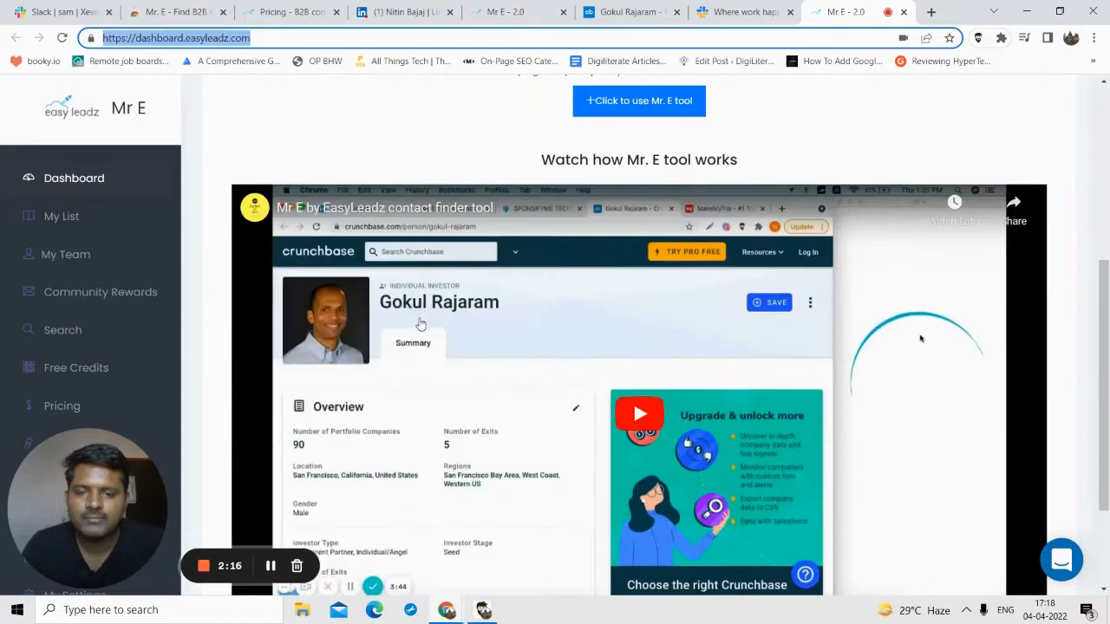
click(61, 216)
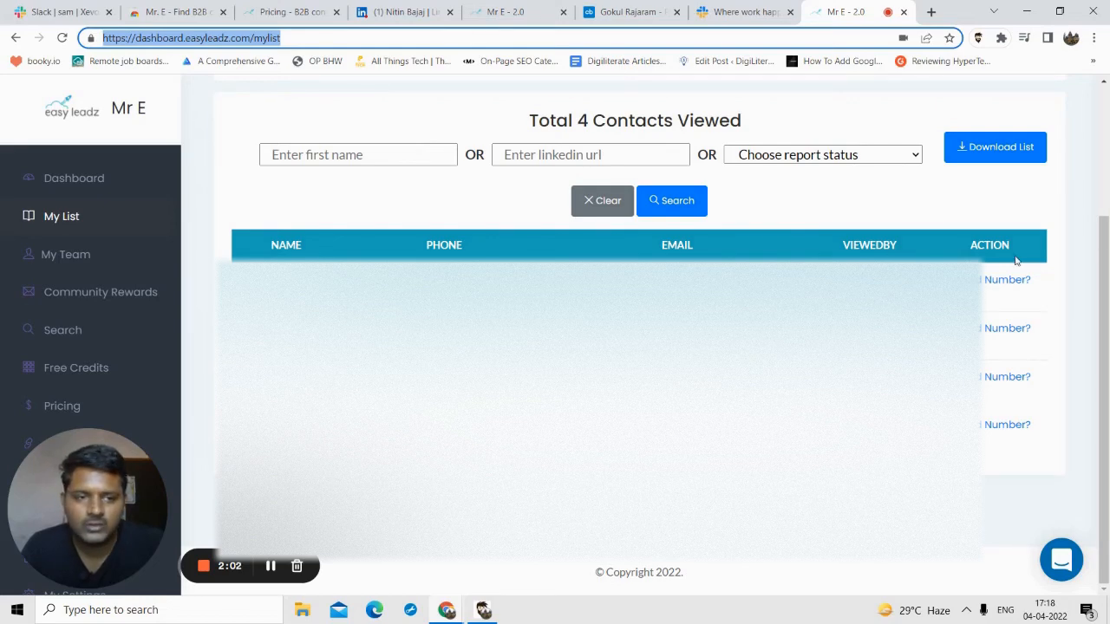
- Open the Free Credits page offering 5 credits per invited friend via referral link
scroll(up, 3)
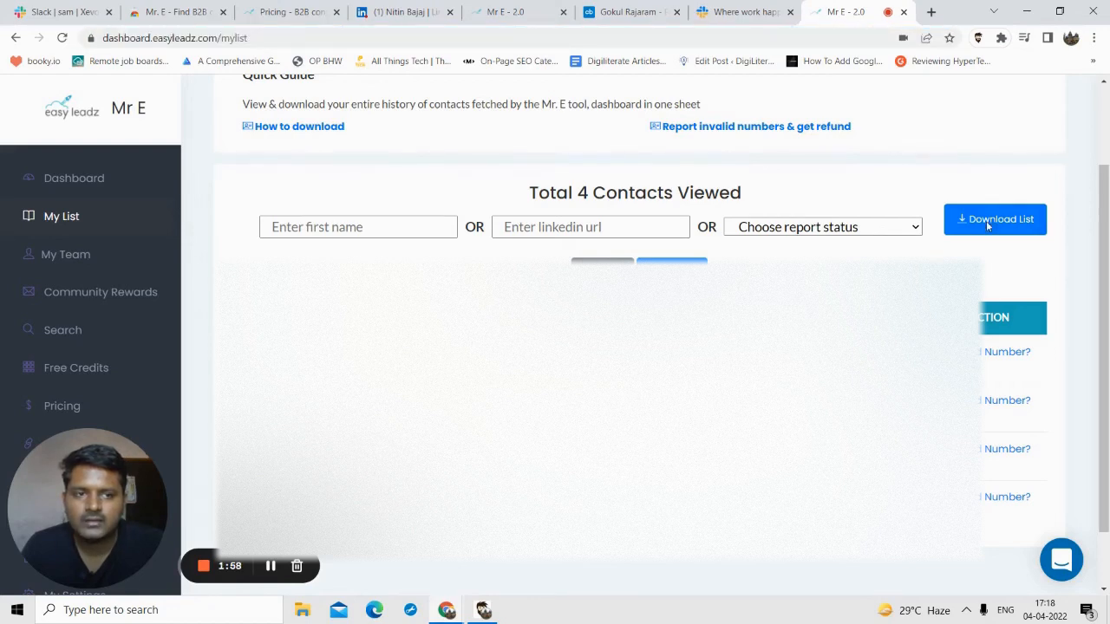
scroll(down, 3)
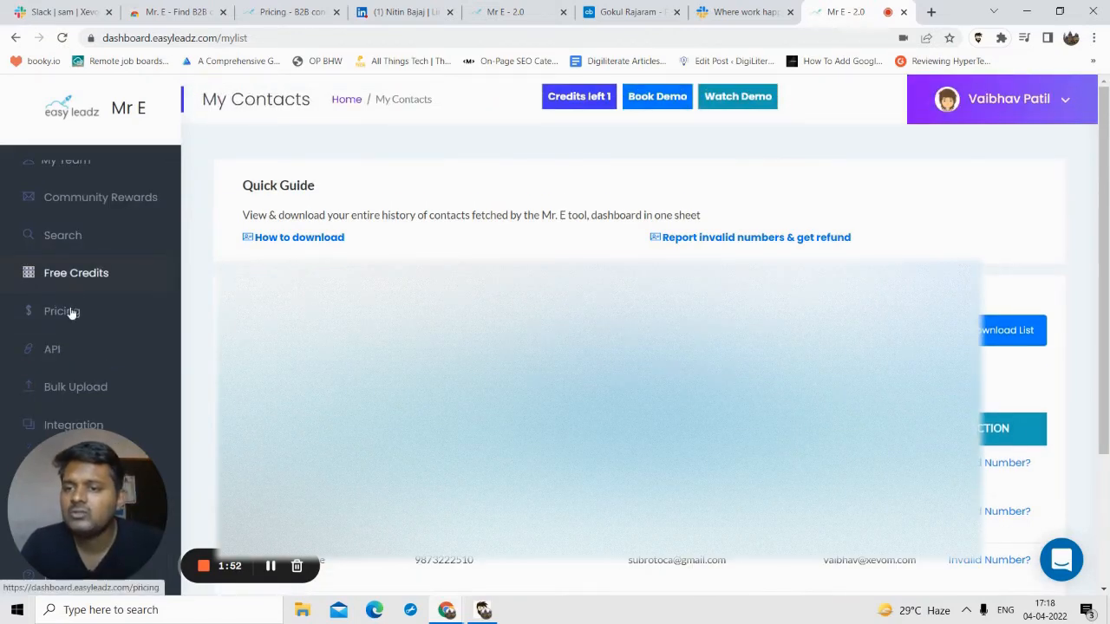
click(75, 272)
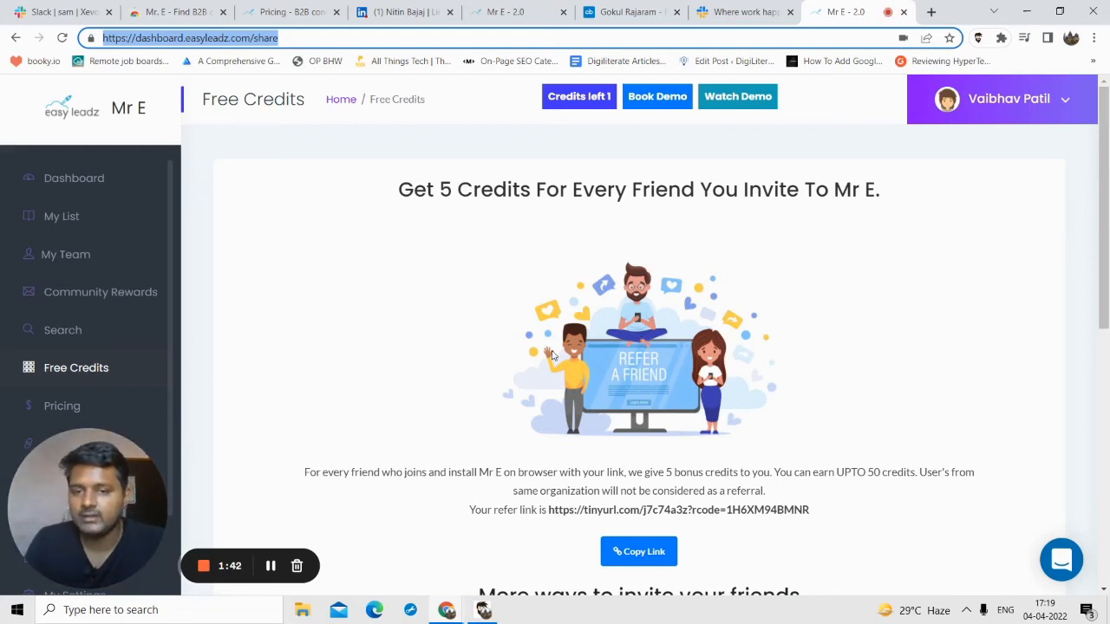
scroll(down, 3)
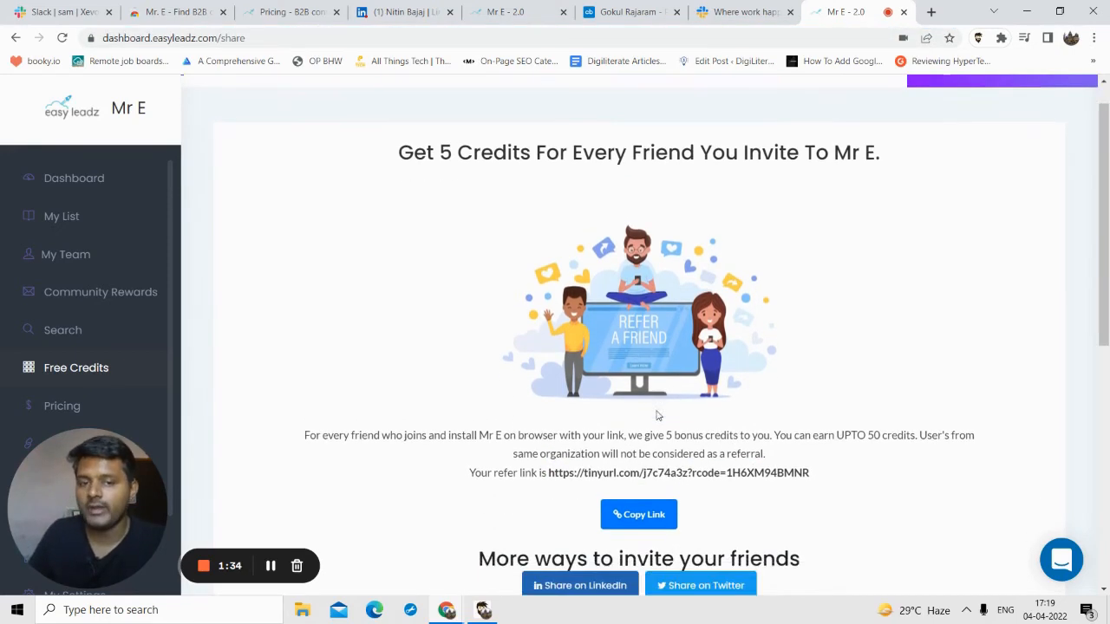
scroll(down, 3)
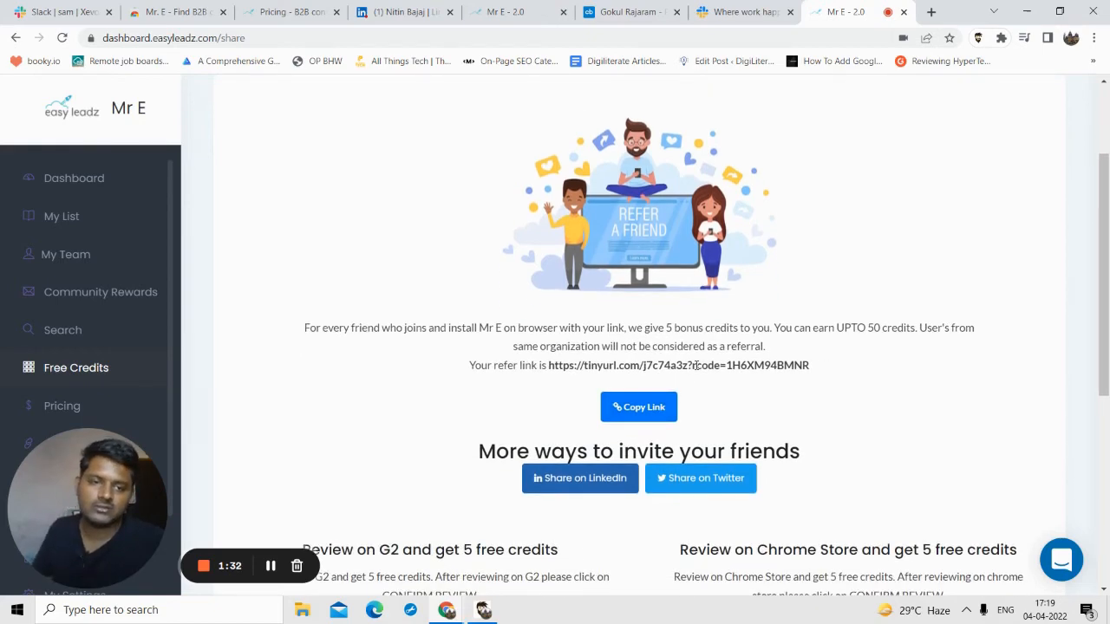
double_click(864, 327)
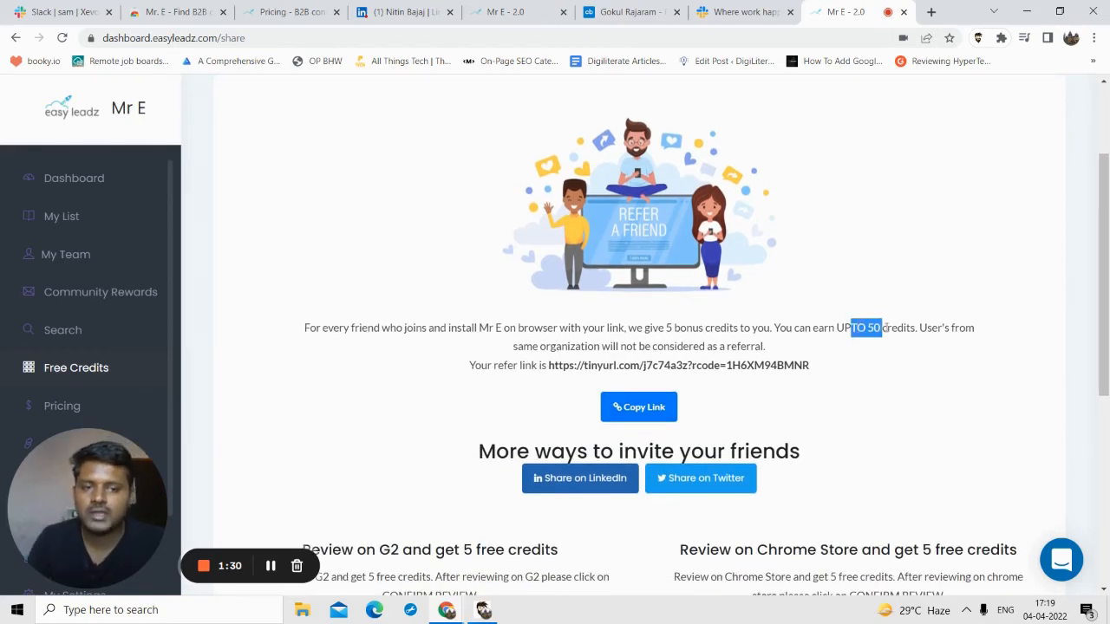
scroll(down, 3)
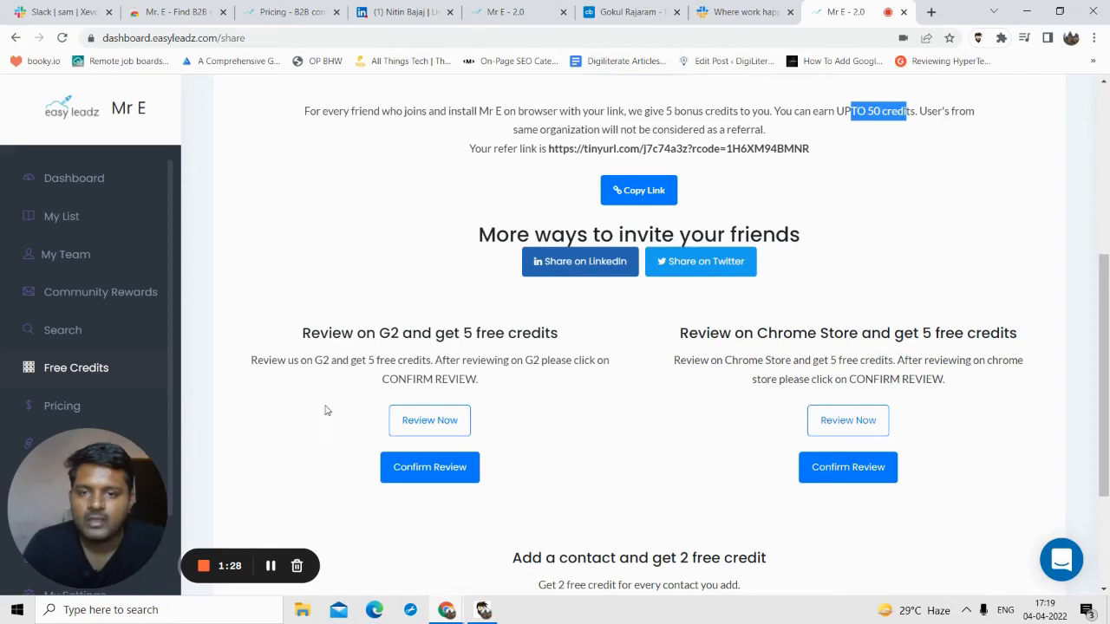
mouse_move(335, 401)
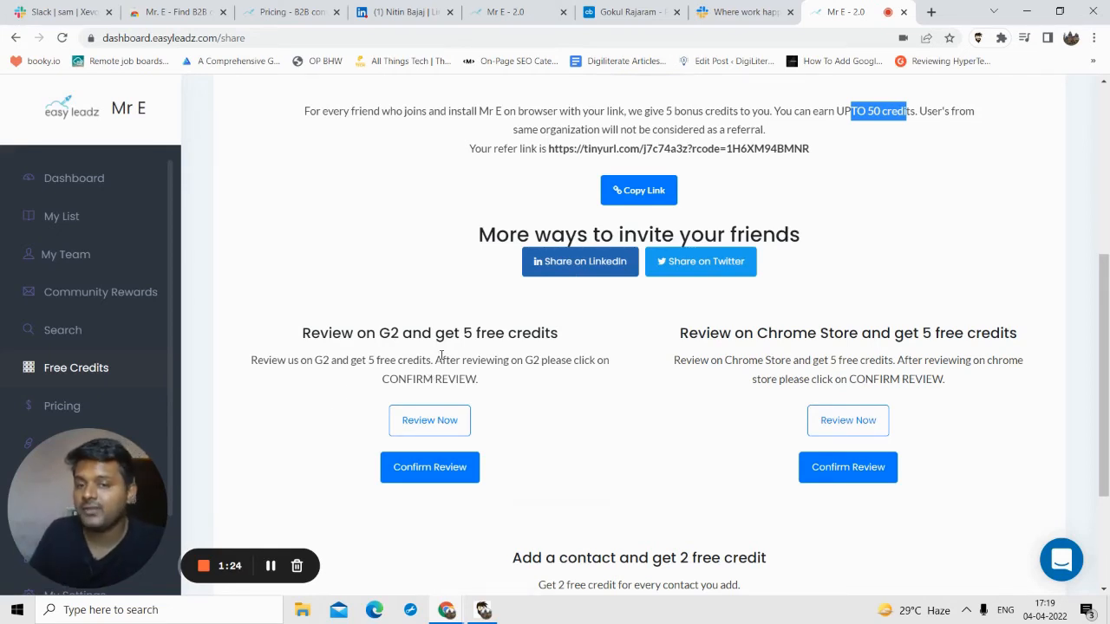
scroll(down, 3)
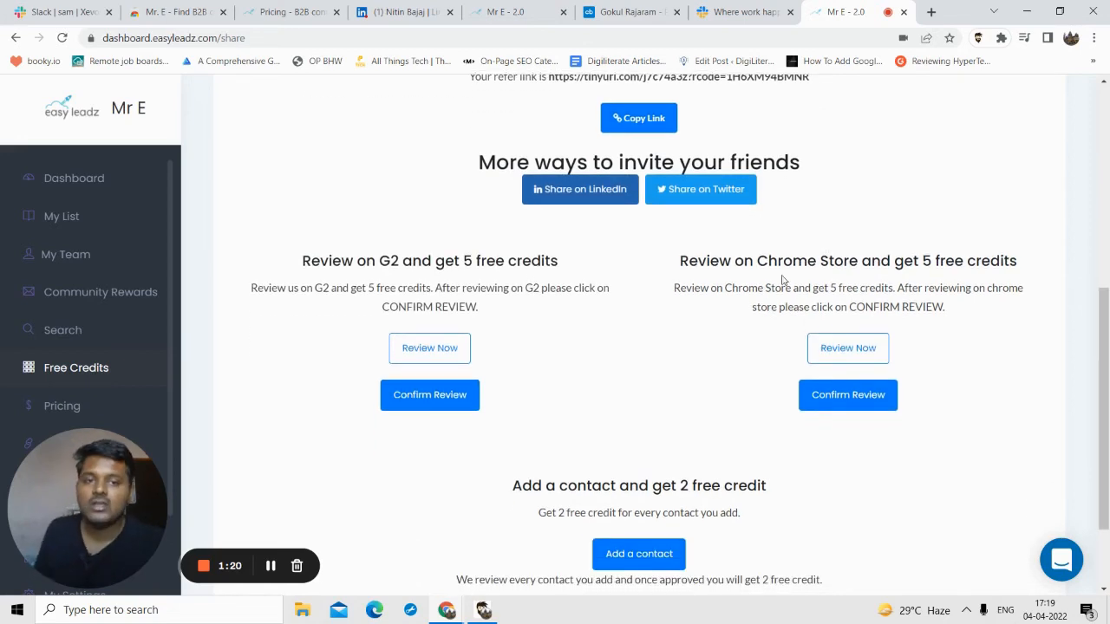
mouse_move(952, 285)
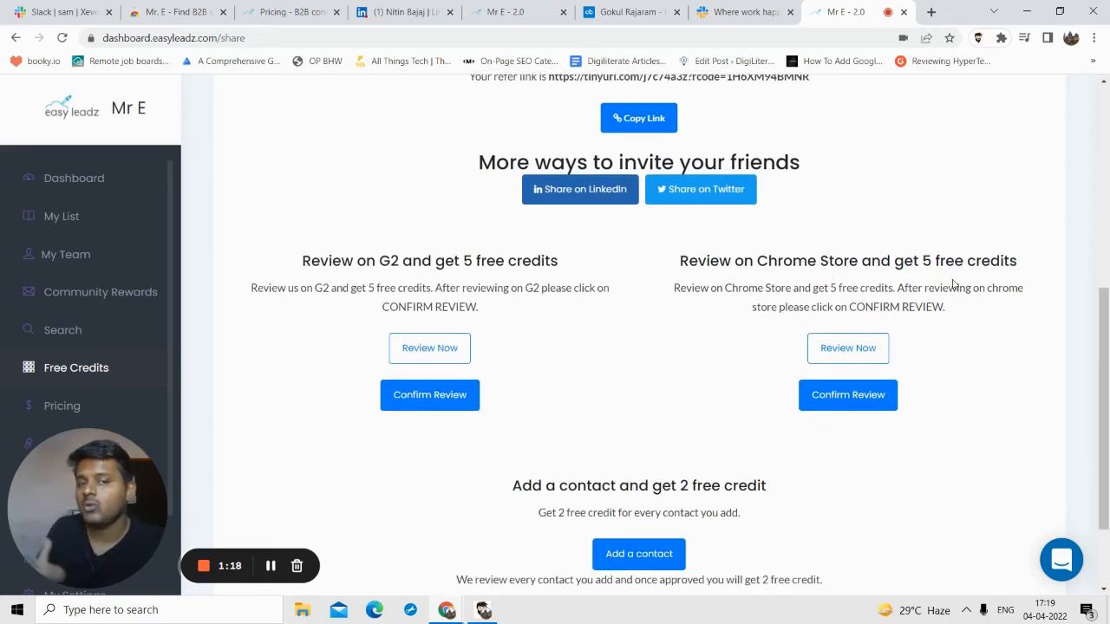
scroll(down, 3)
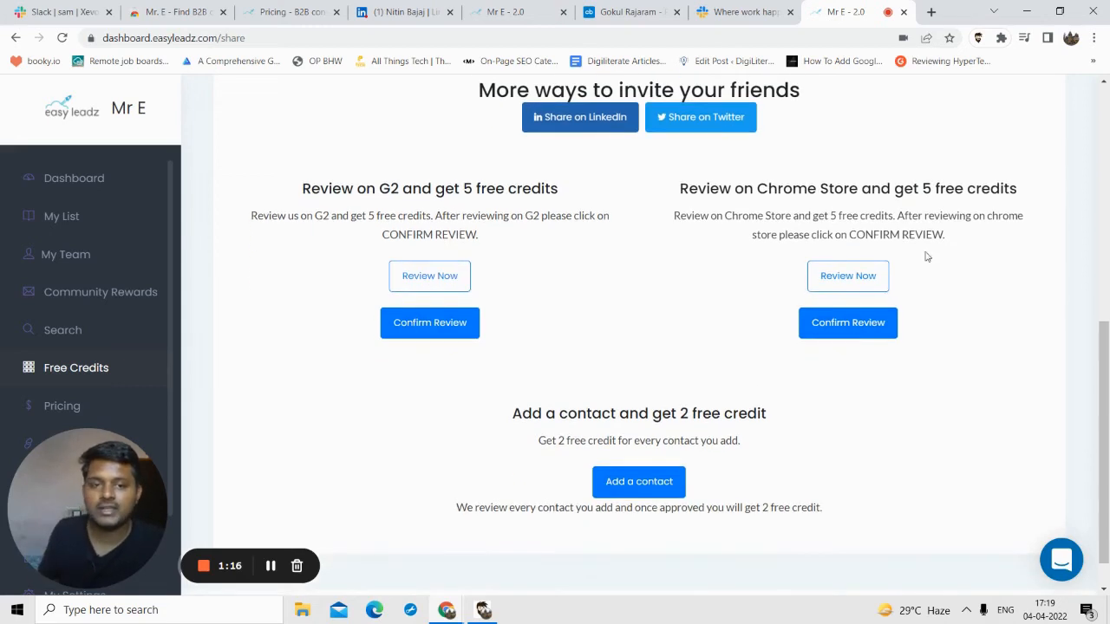
scroll(down, 3)
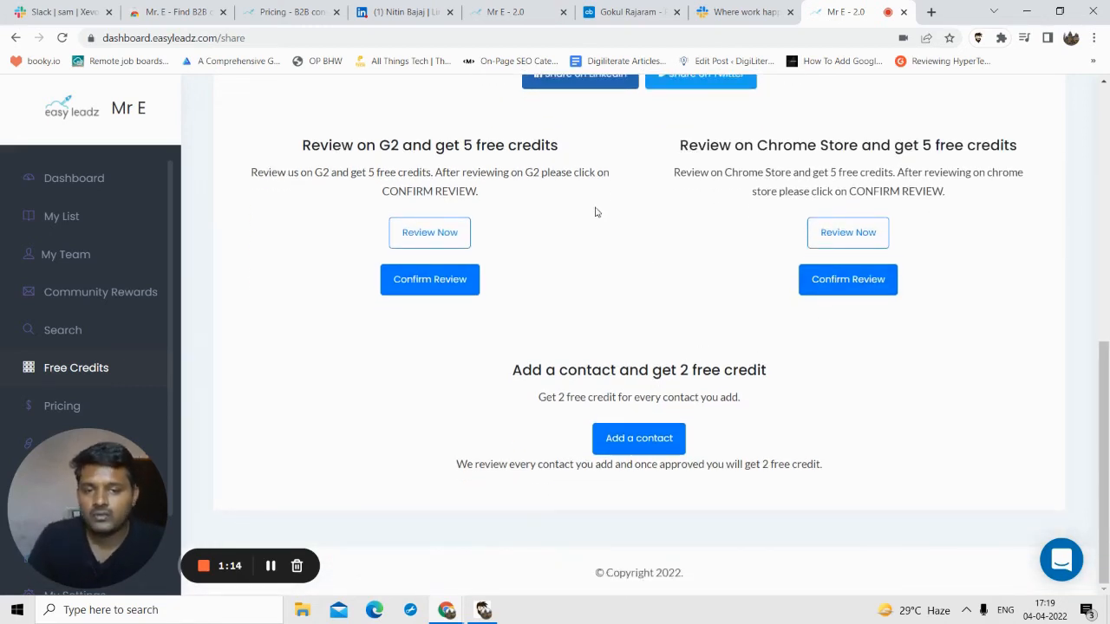
mouse_move(564, 386)
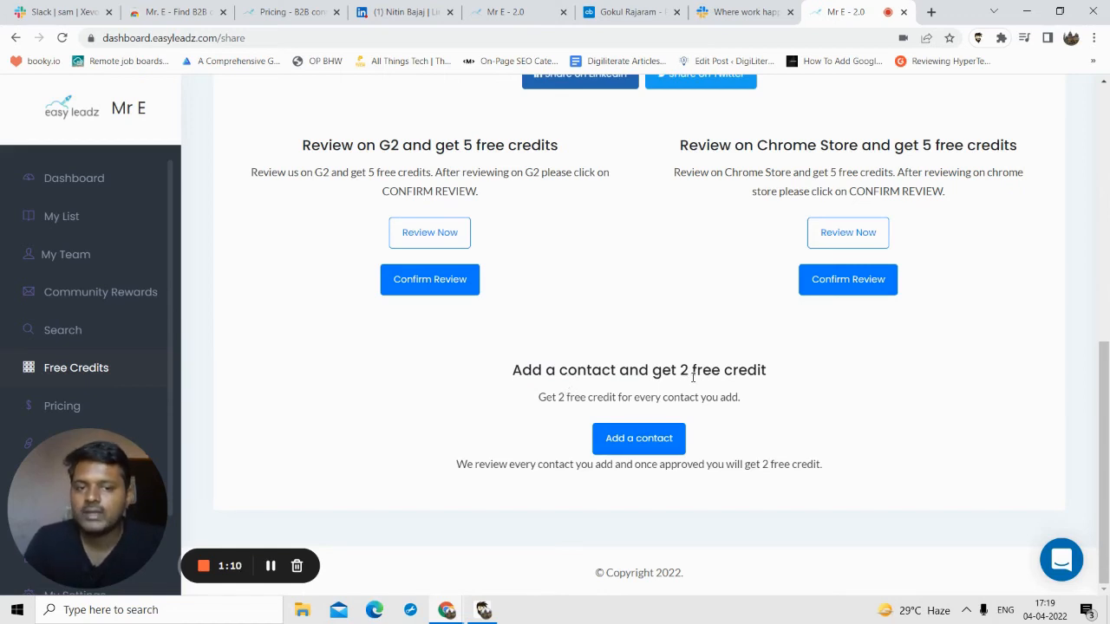
mouse_move(625, 418)
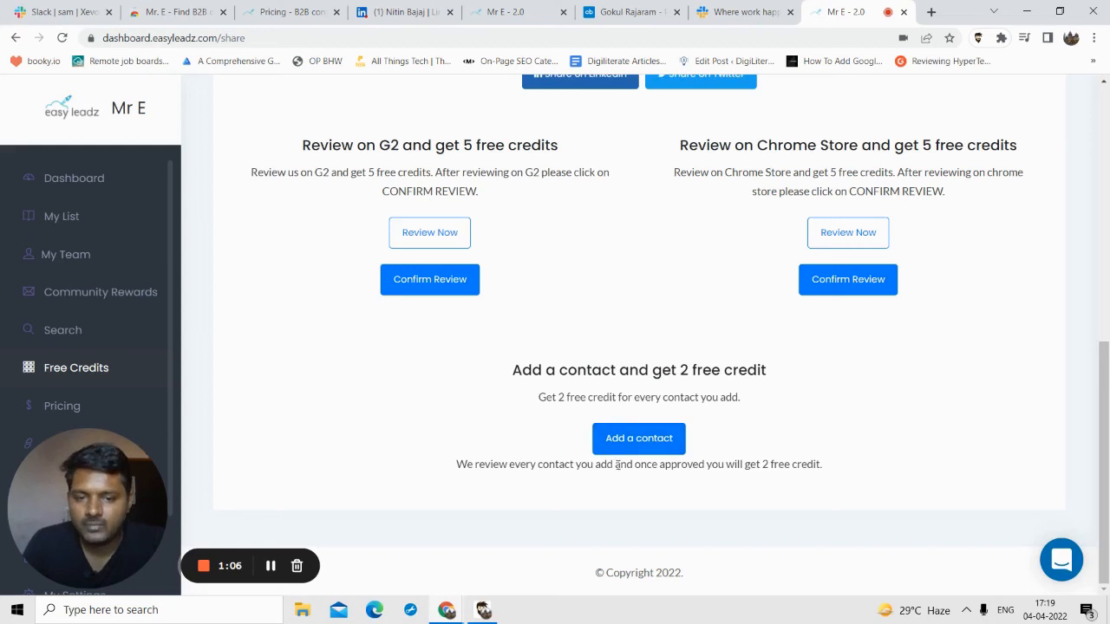
click(639, 439)
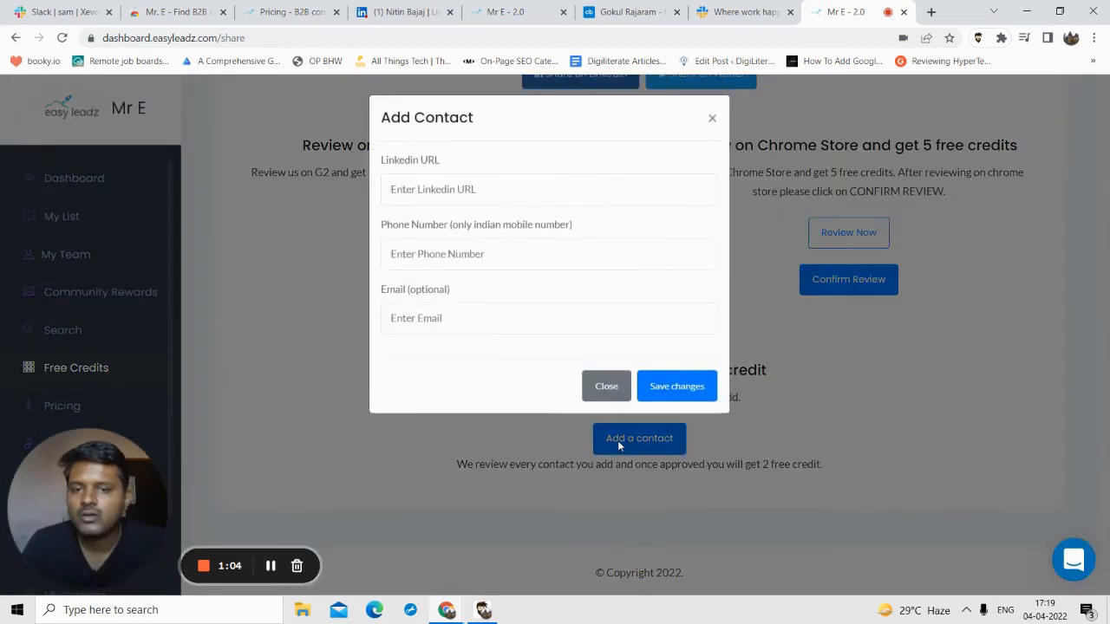
click(548, 189)
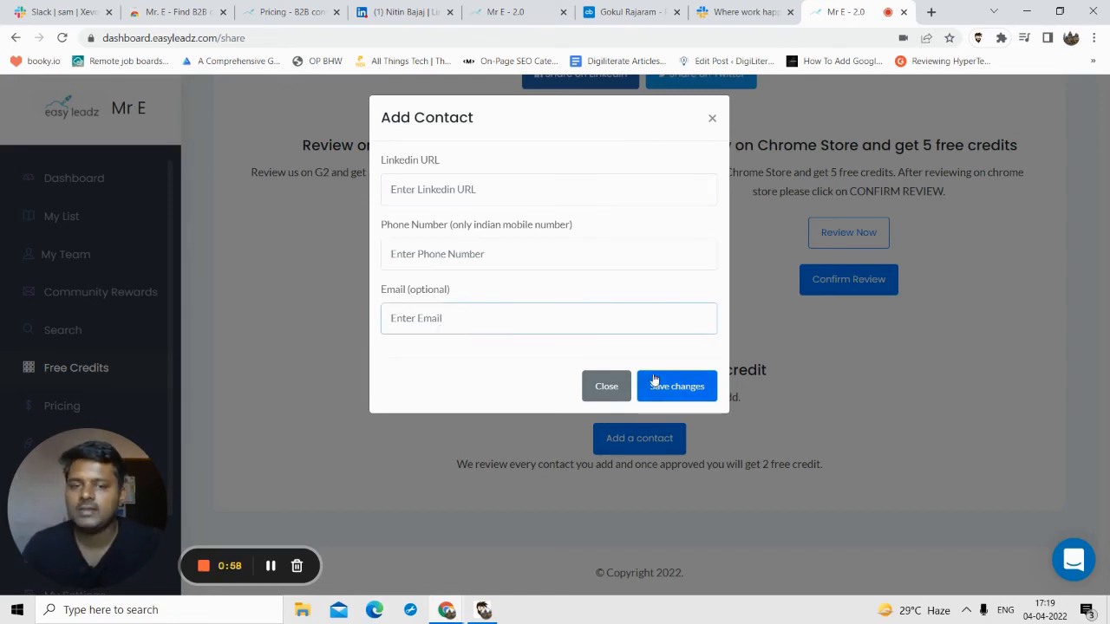
click(606, 386)
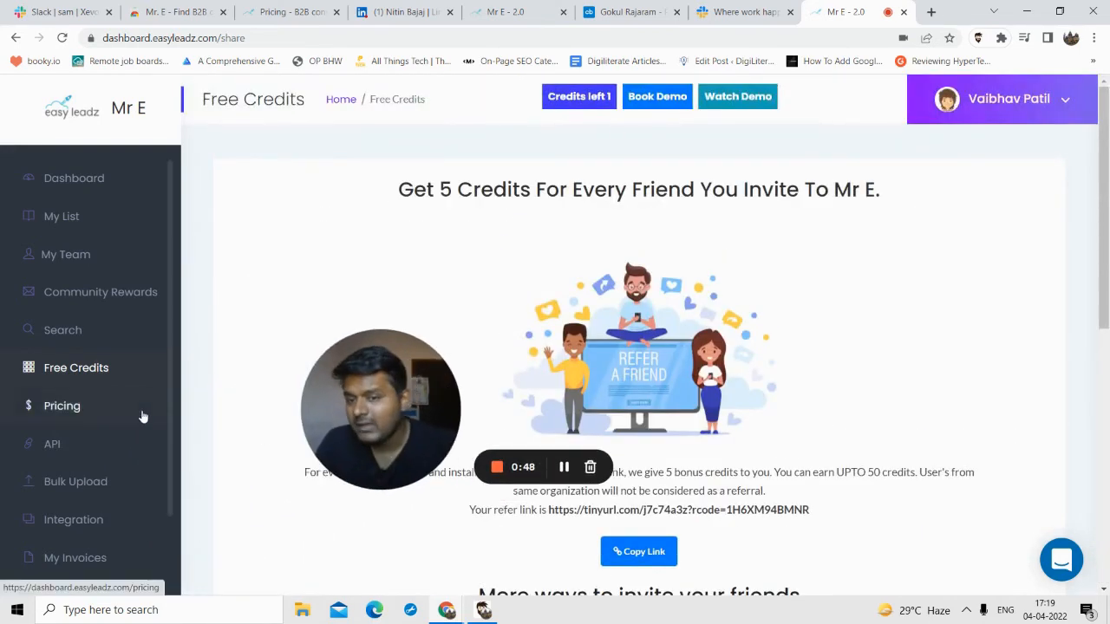
mouse_move(80, 371)
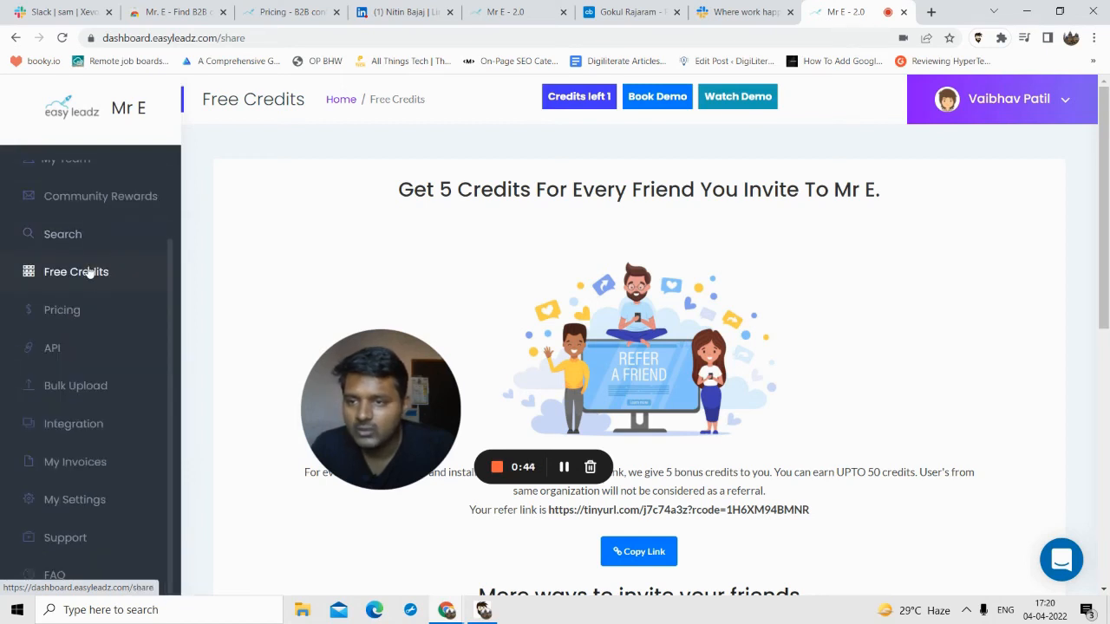
mouse_move(73, 262)
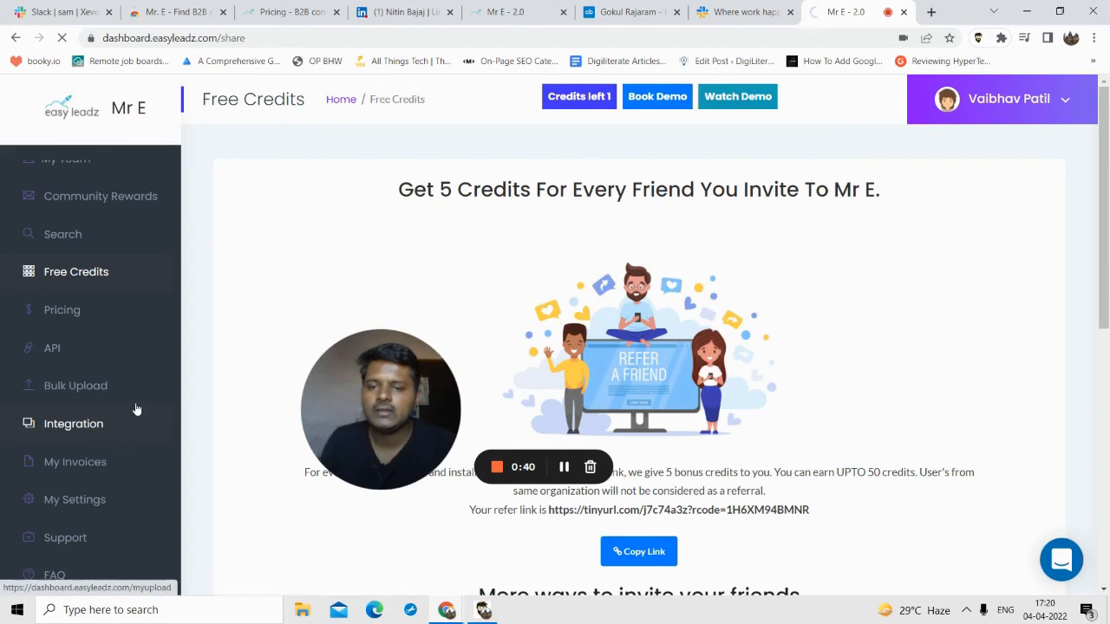
- Open the Integration page listing Salesforce, HubSpot, Zoho, Freshworks CRM and Custom API
click(73, 423)
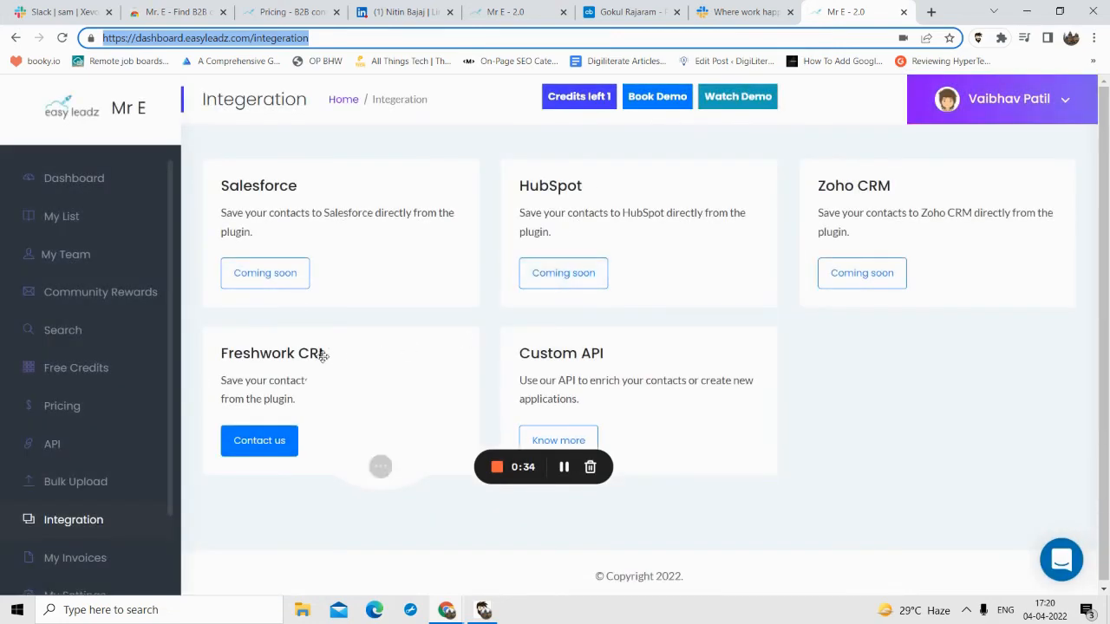